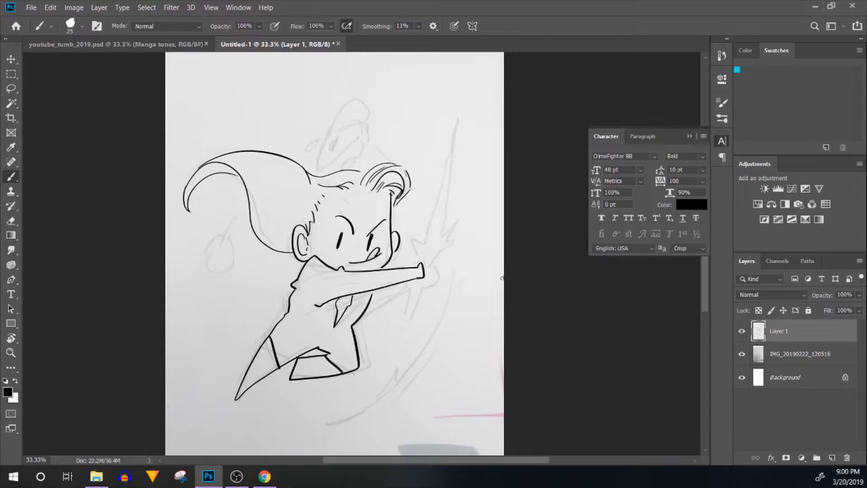
# Step: Duplicate the inked line art layer with Ctrl+J so a copy sits beside the original
pyautogui.scroll(-3)
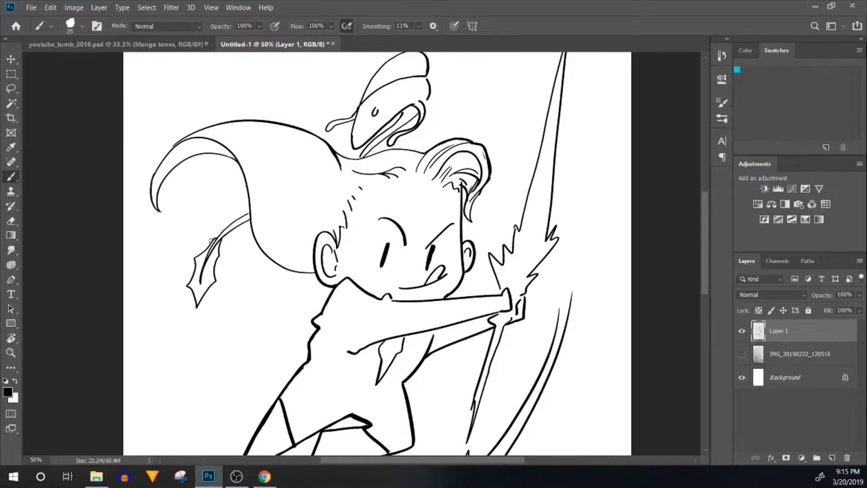
pyautogui.press('Ctrl+J')
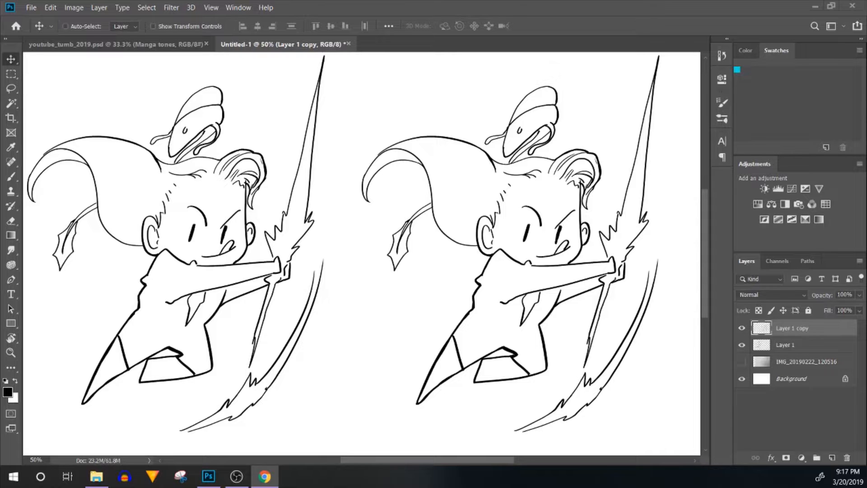
# Step: Thicken the right copy's outlines with the Brush, then fit the whole canvas on screen
pyautogui.click(11, 235)
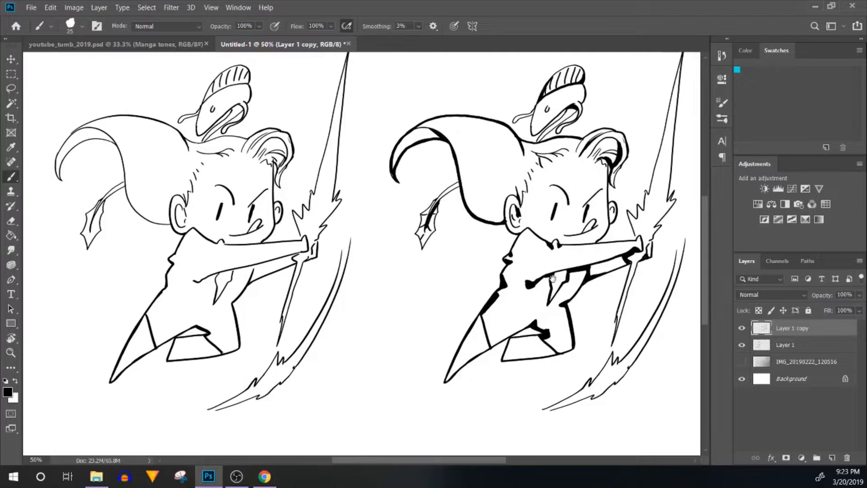
pyautogui.press('ctrl+minus')
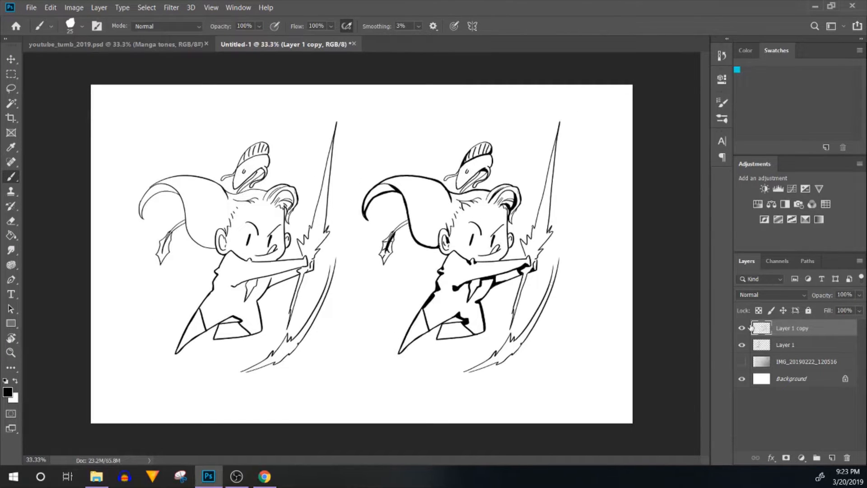
# Step: Hide the line art, add Layer 2 and paint a black dot with a 125 px brush
pyautogui.click(742, 328)
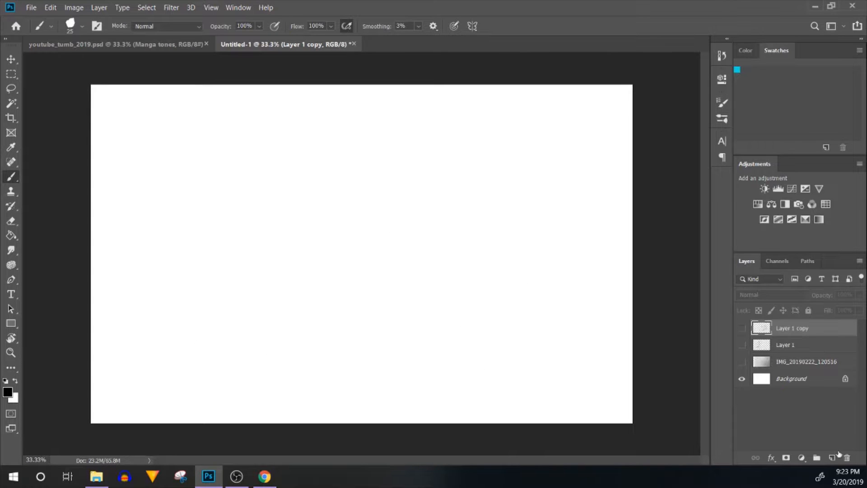
pyautogui.click(831, 458)
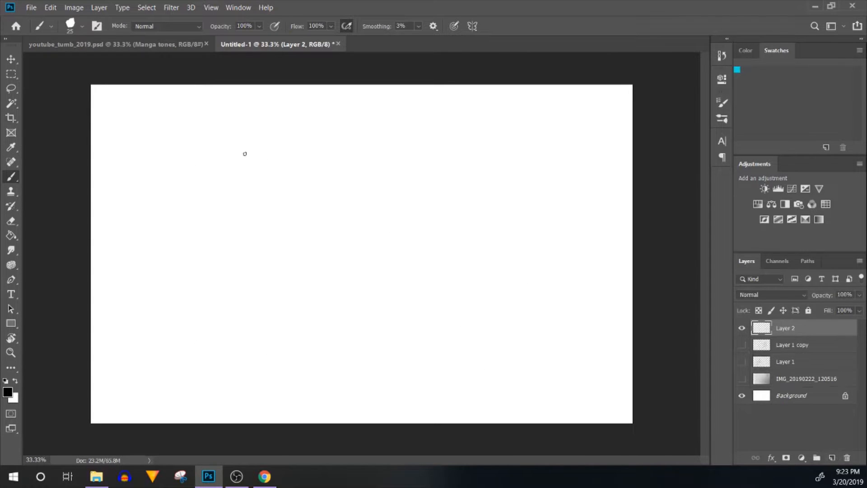
pyautogui.click(7, 389)
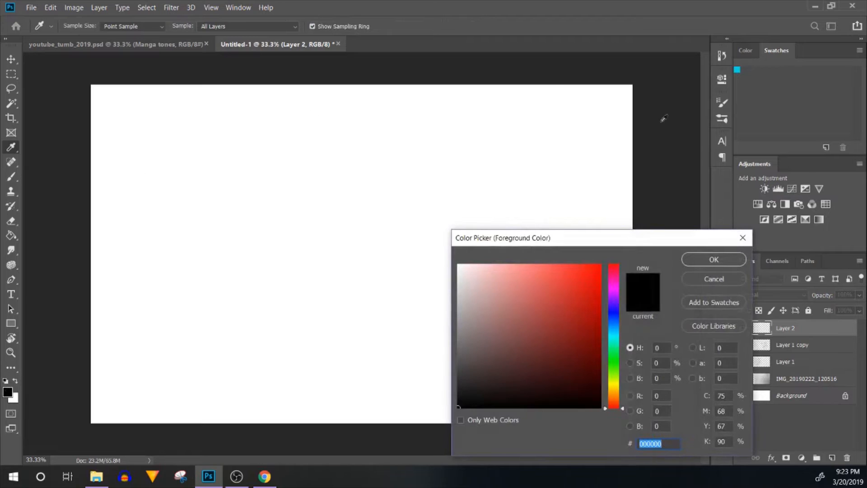
pyautogui.click(713, 259)
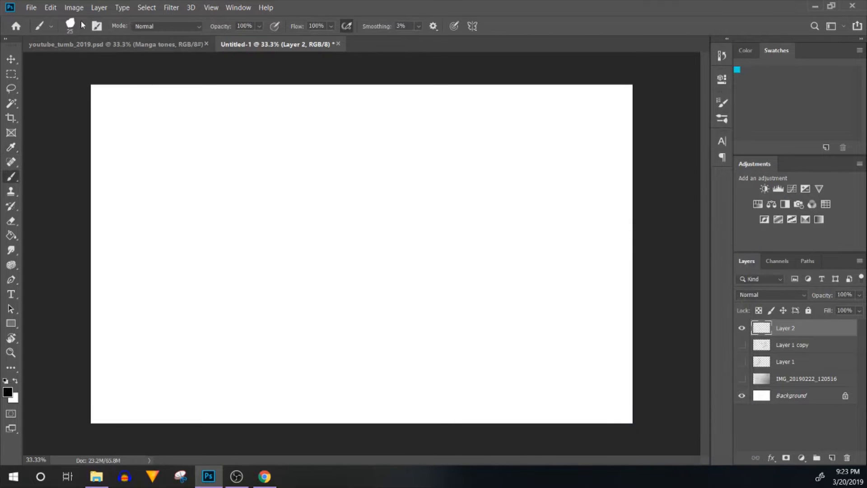
pyautogui.click(79, 27)
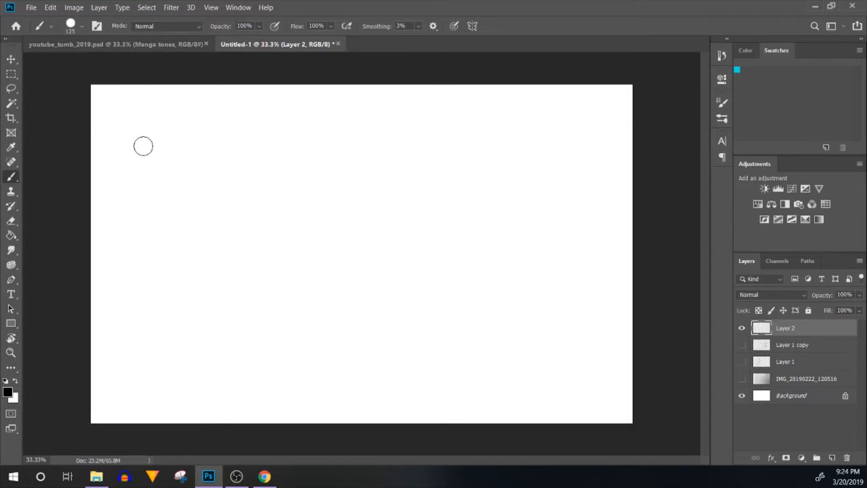
pyautogui.click(143, 136)
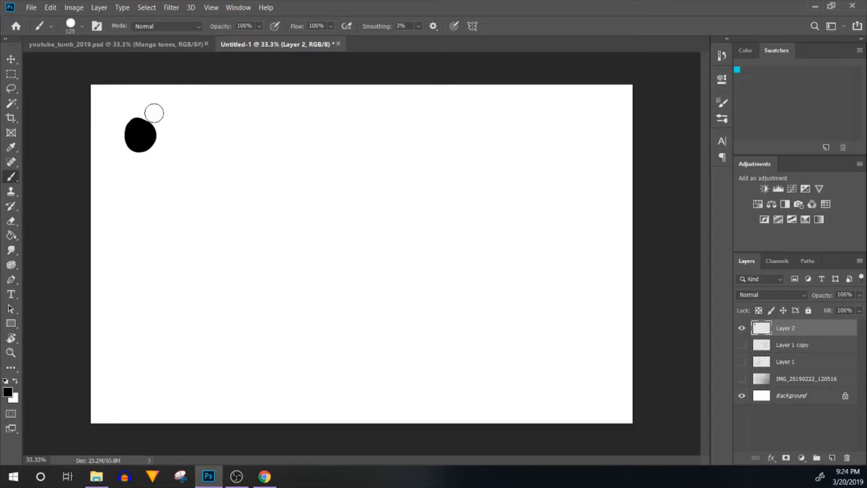
# Step: Paint dark grey #3a3a3a and mid grey #7d7d7d dots beside the black one
pyautogui.click(8, 390)
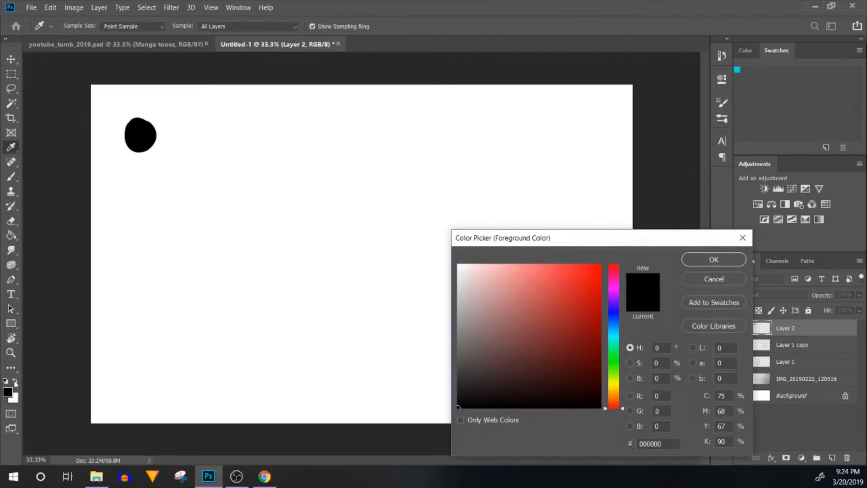
pyautogui.moveTo(698, 292)
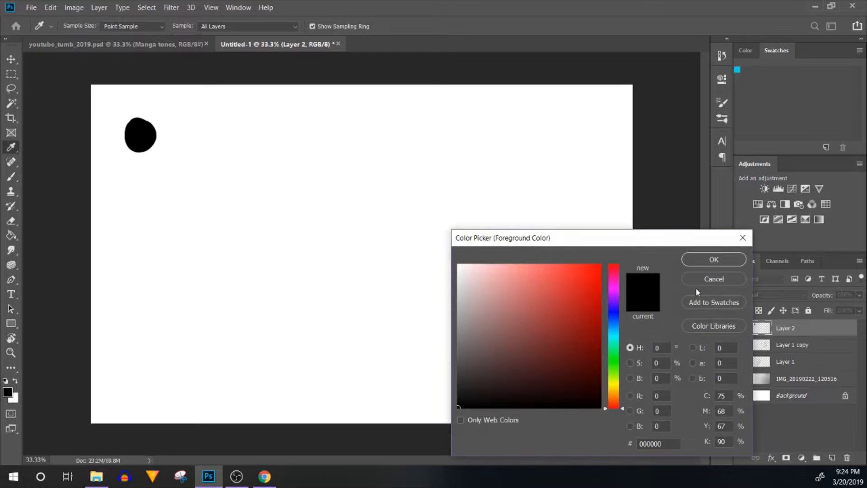
pyautogui.tripleClick(658, 444)
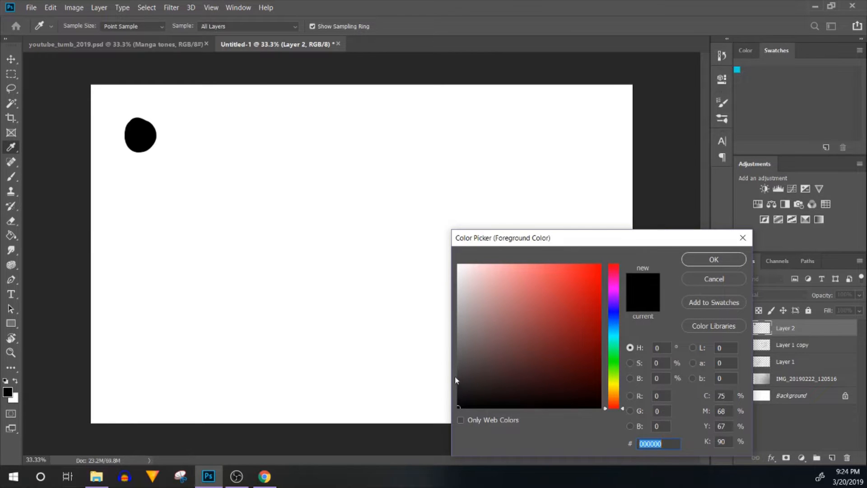
pyautogui.click(470, 365)
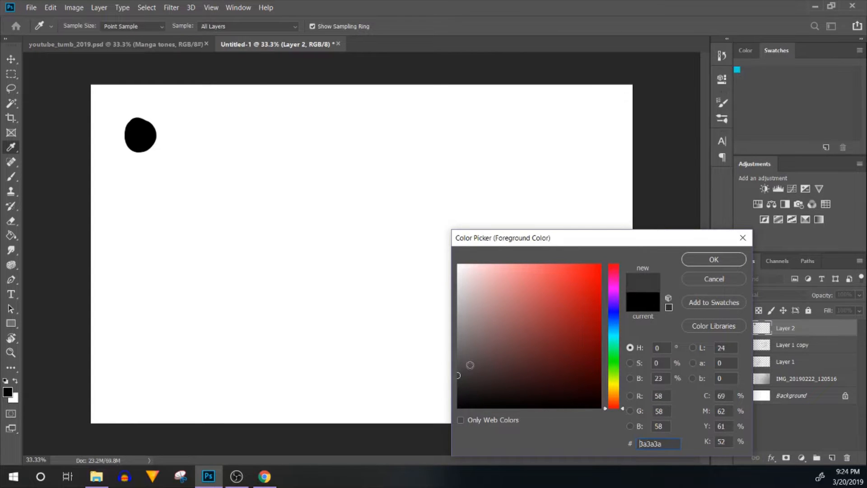
pyautogui.tripleClick(659, 443)
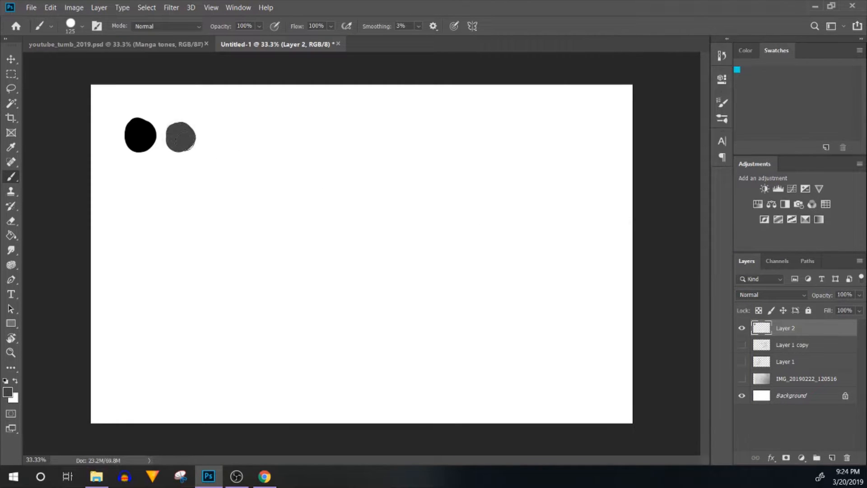
pyautogui.click(8, 392)
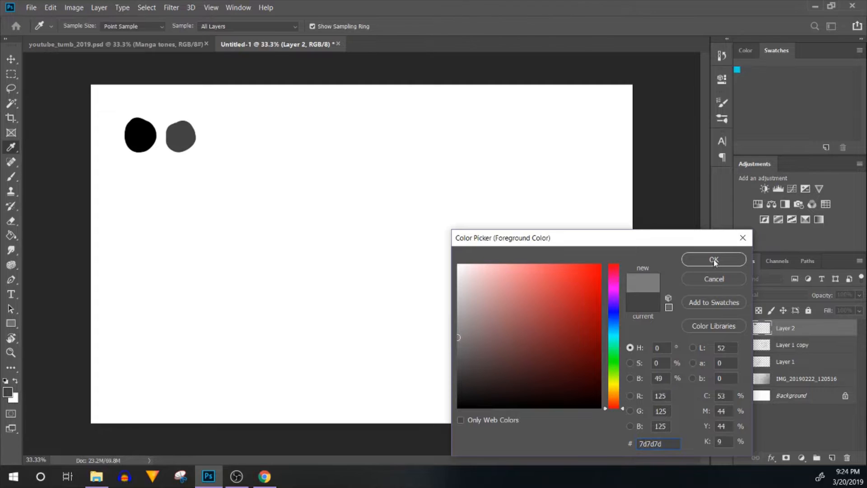
pyautogui.click(713, 259)
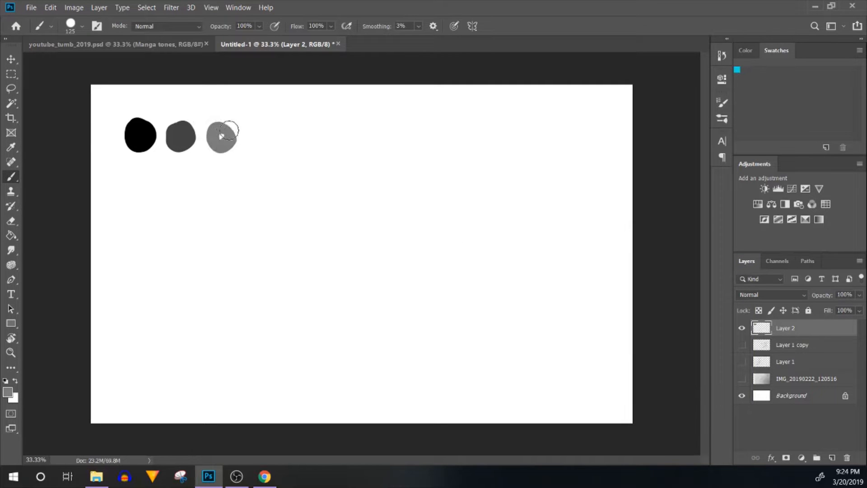
# Step: Paint light grey #b8b8b8 and very light grey dots to finish the swatch row
pyautogui.click(8, 391)
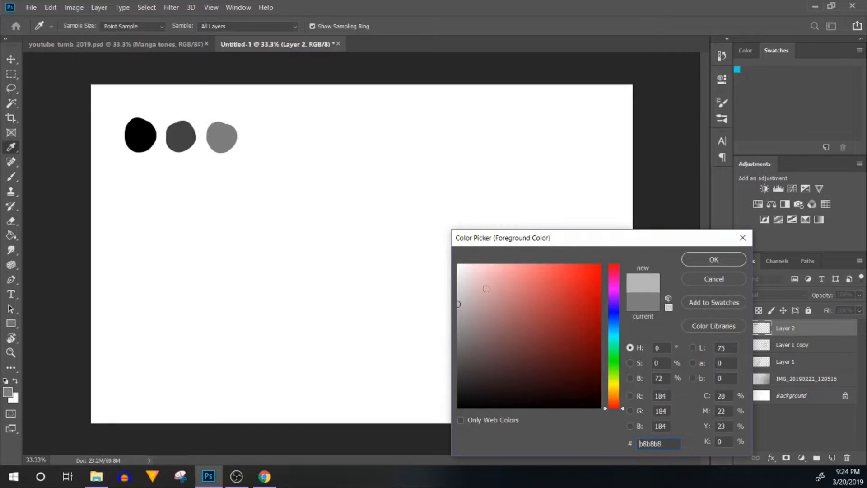
pyautogui.click(713, 259)
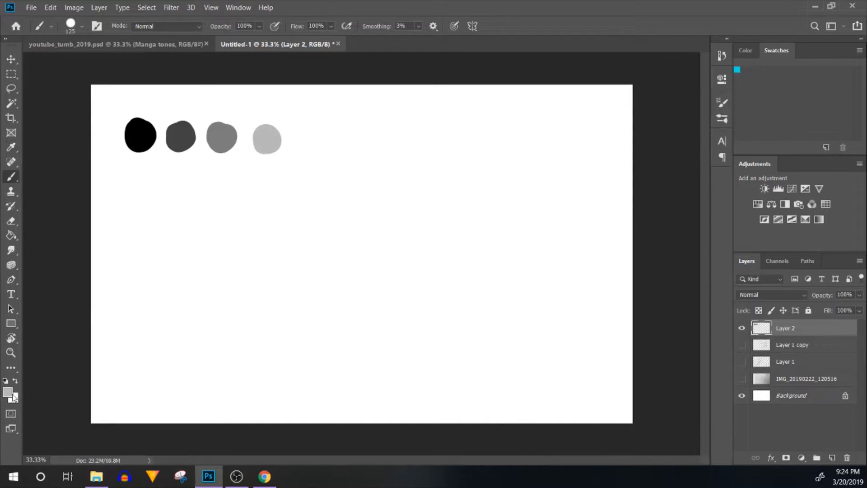
pyautogui.click(8, 390)
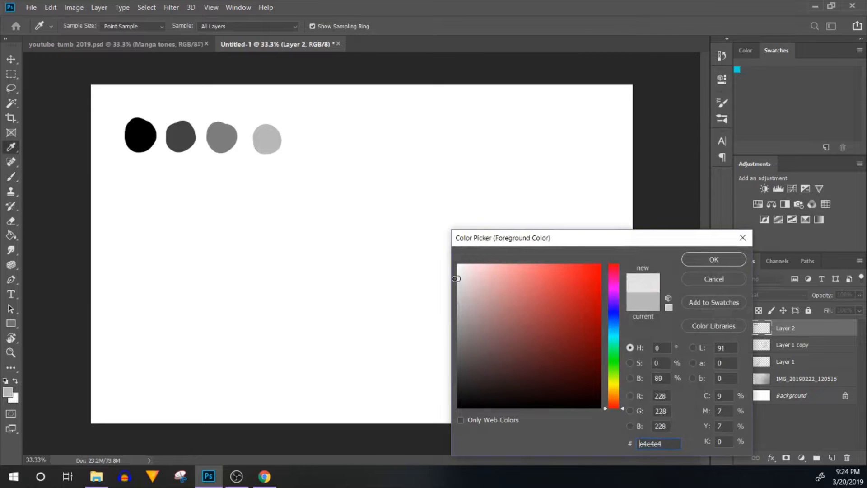
pyautogui.click(713, 260)
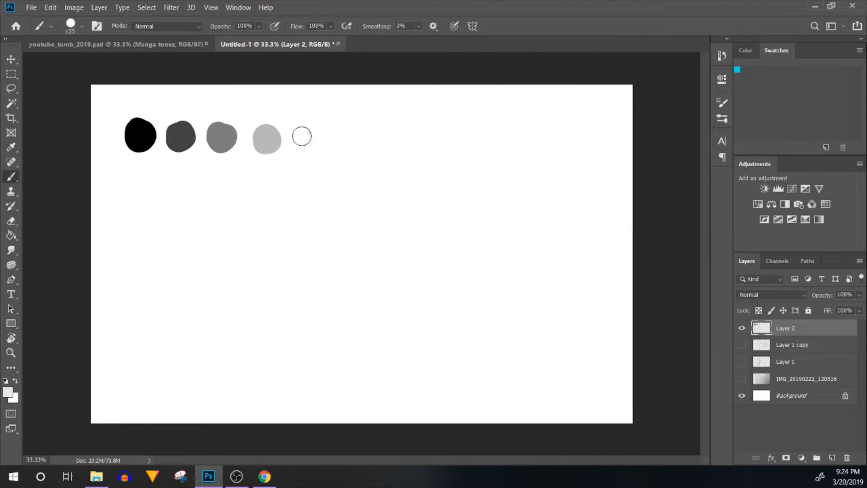
# Step: Paint a near-white fifth swatch ending the black-to-pale grey row
pyautogui.click(301, 136)
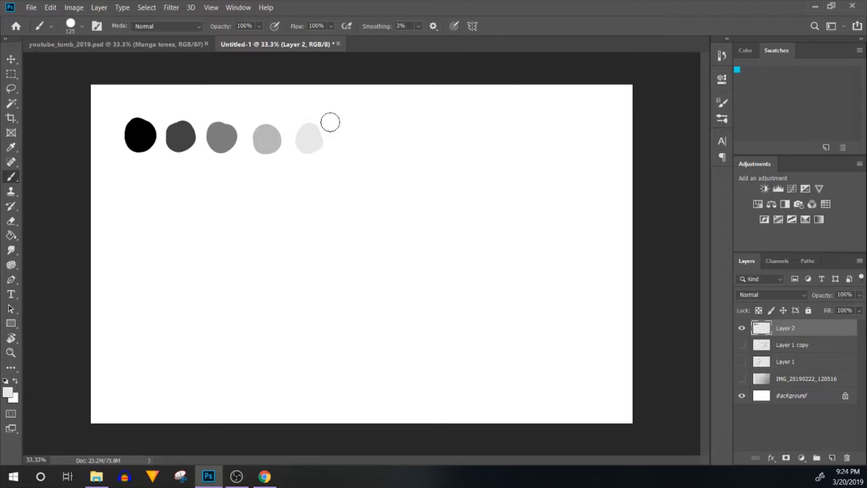
pyautogui.moveTo(298, 319)
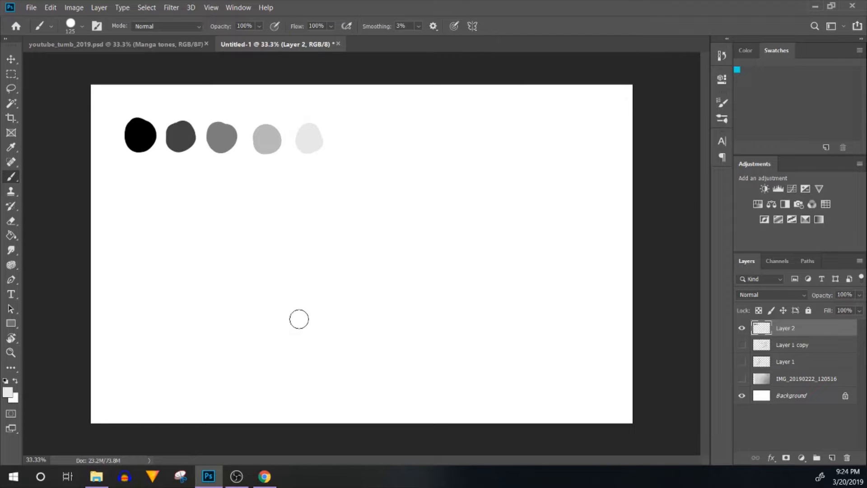
pyautogui.moveTo(299, 308)
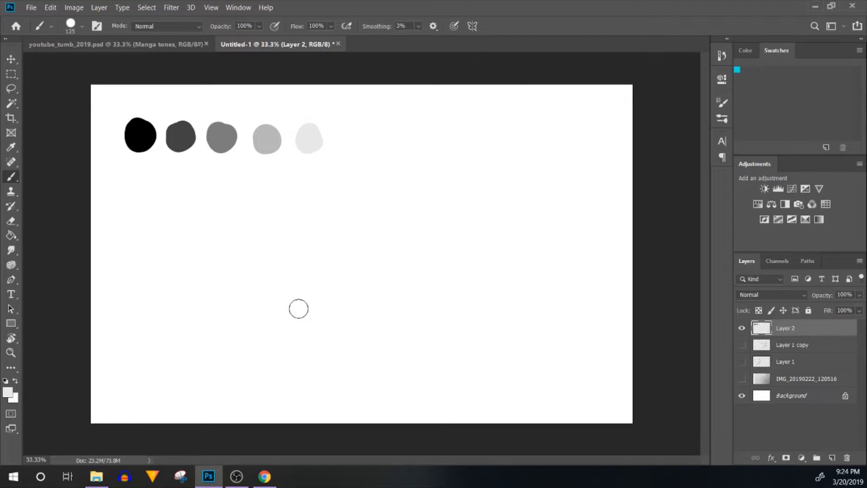
pyautogui.moveTo(128, 174)
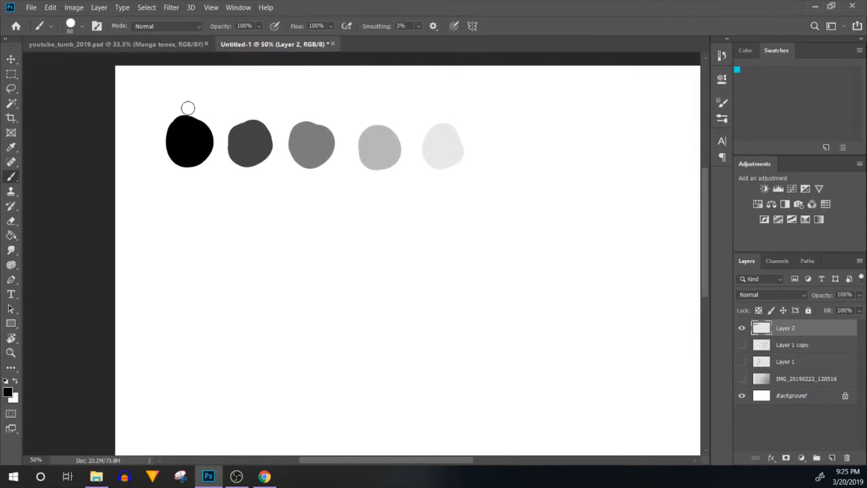
pyautogui.moveTo(180, 194)
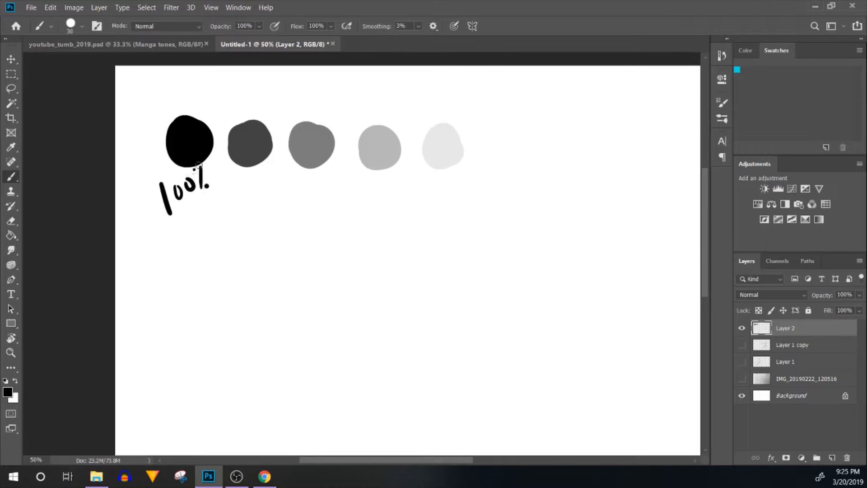
pyautogui.moveTo(247, 156)
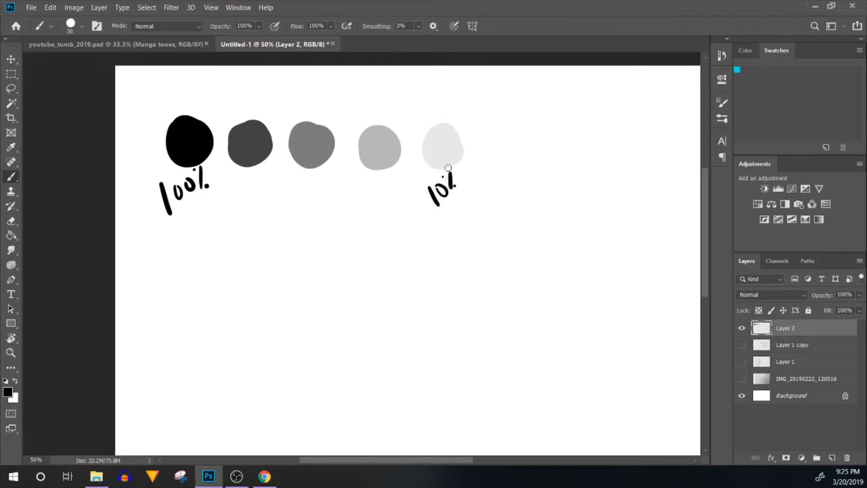
pyautogui.moveTo(292, 195)
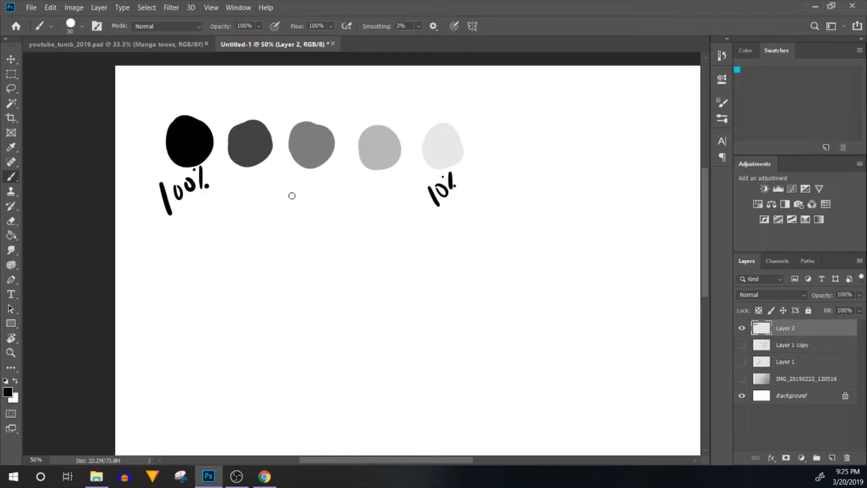
pyautogui.moveTo(293, 201)
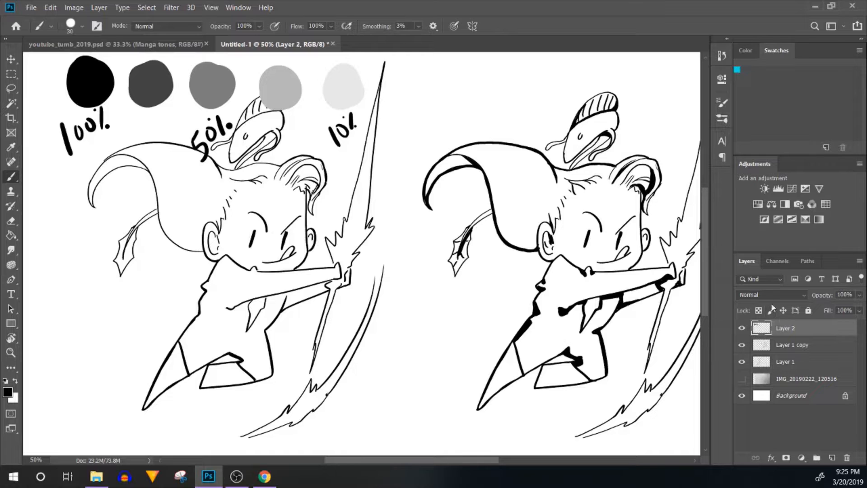
# Step: Blend Layer 2 as Darken and add an empty Layer 3 beneath it for tones
pyautogui.click(771, 294)
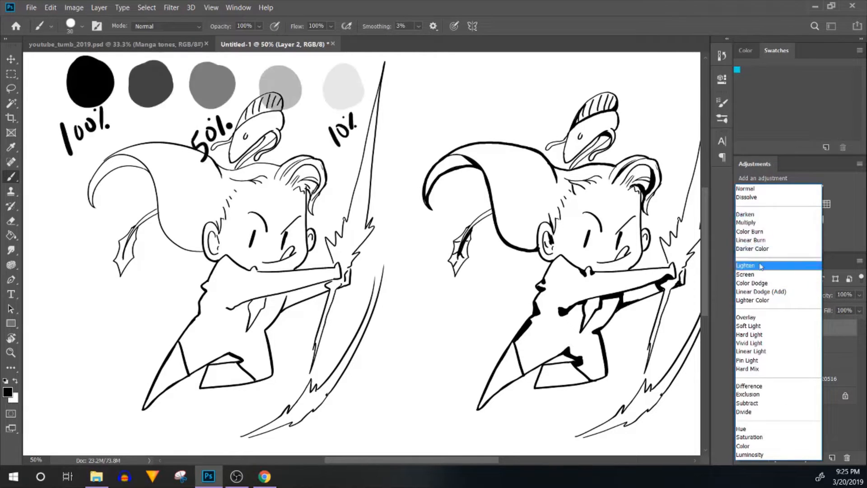
pyautogui.click(745, 214)
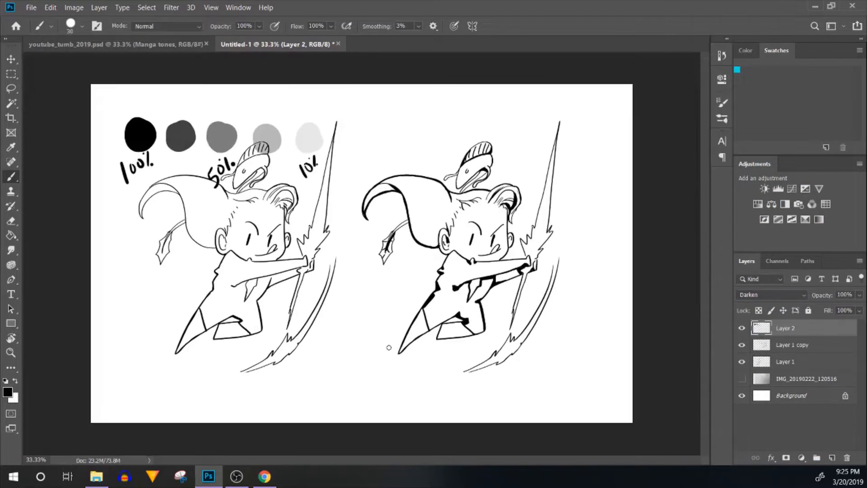
pyautogui.click(10, 59)
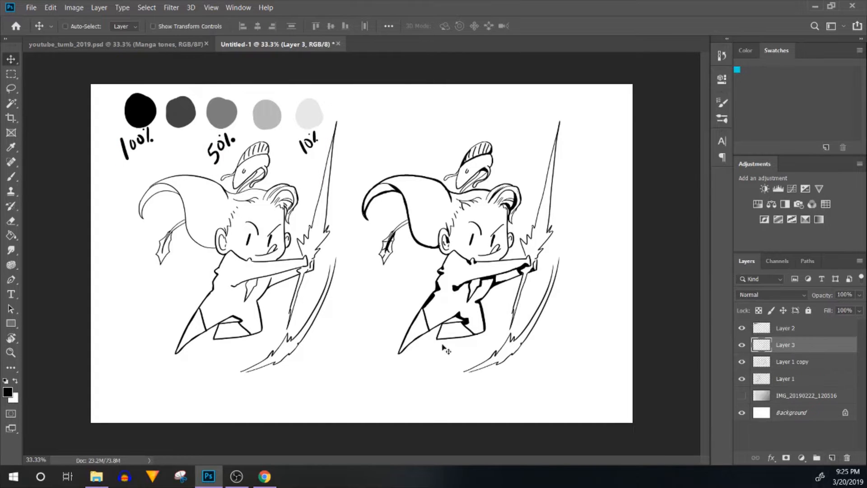
pyautogui.scroll(3)
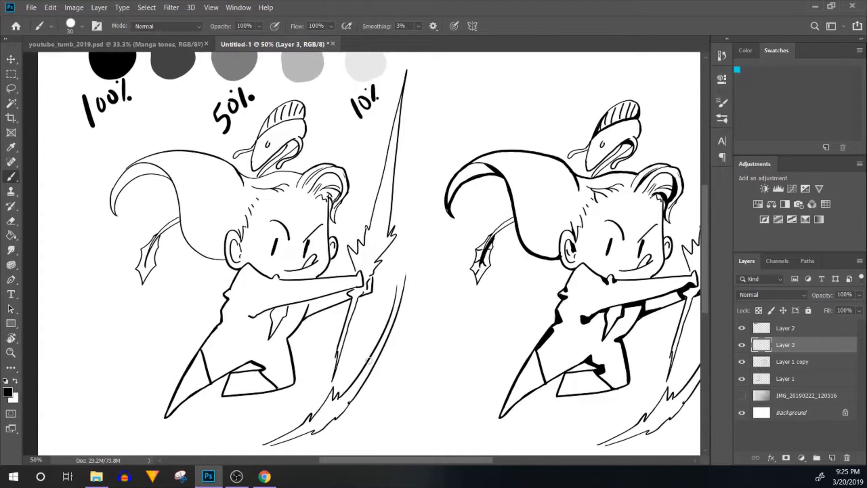
pyautogui.moveTo(365, 342)
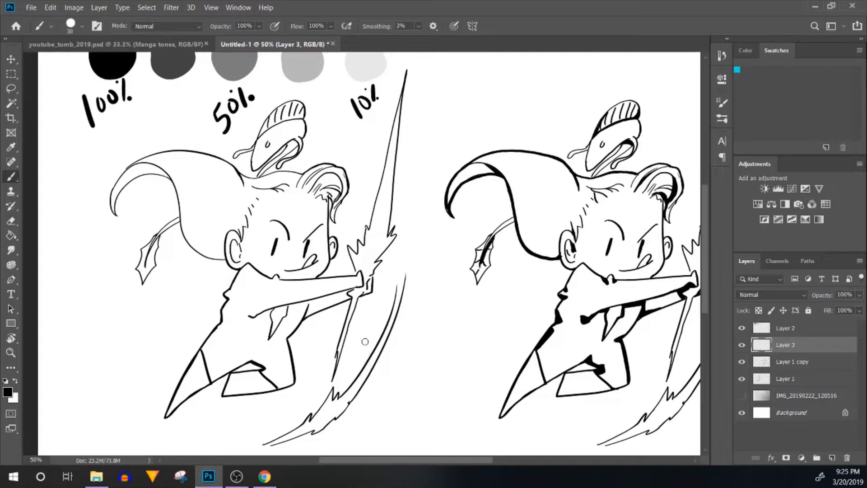
pyautogui.scroll(3)
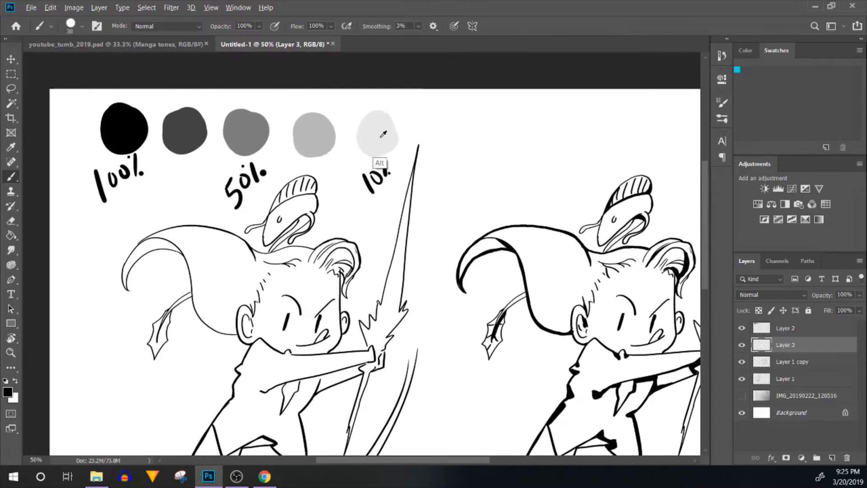
pyautogui.click(771, 294)
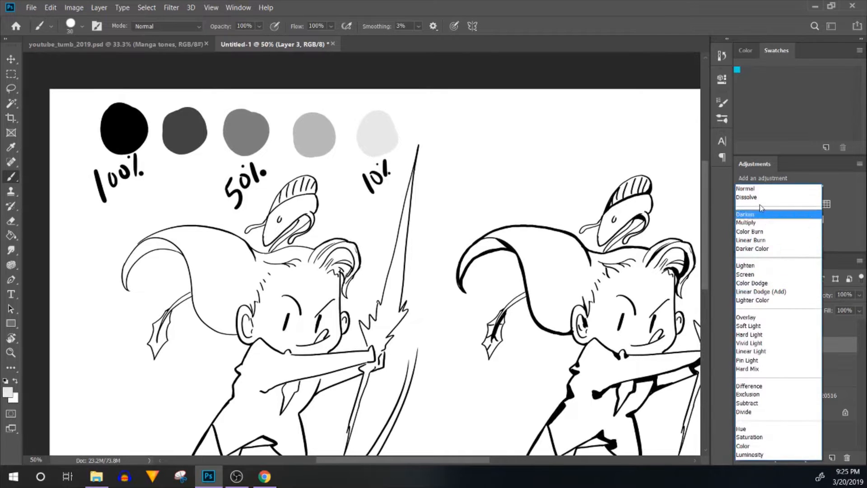
# Step: Blend Layer 3 as Multiply and fill both characters with flat grey swatch tones
pyautogui.click(746, 223)
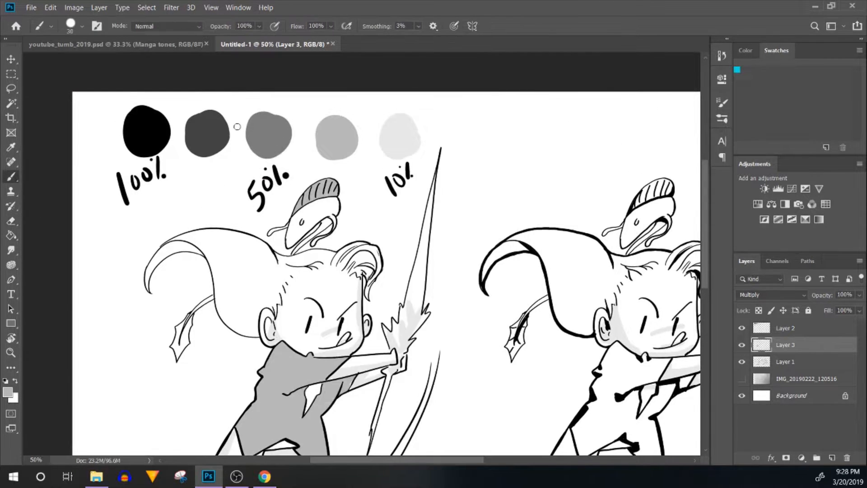
pyautogui.scroll(-3)
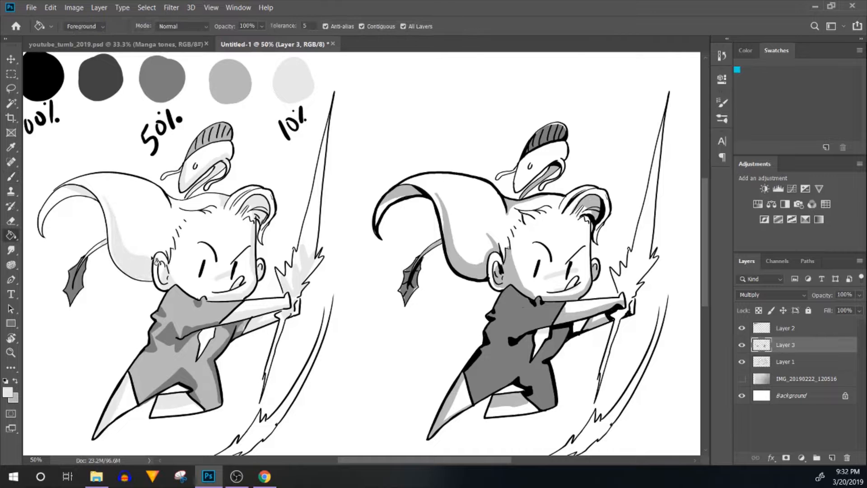
pyautogui.click(10, 176)
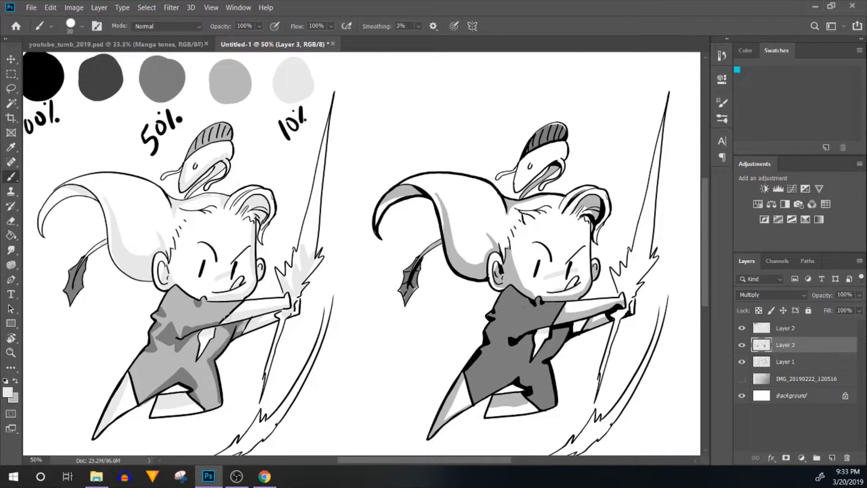
# Step: Shade the right character's jacket with Normal-mode gradients at 28% opacity
pyautogui.scroll(-3)
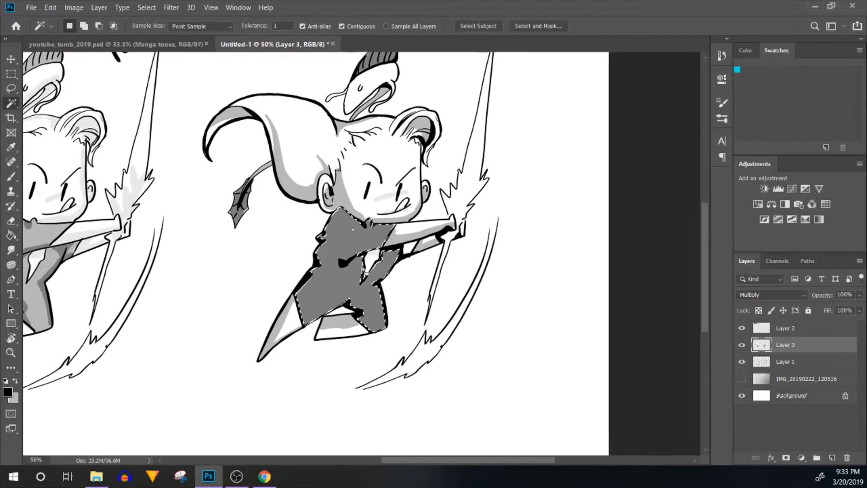
pyautogui.click(252, 26)
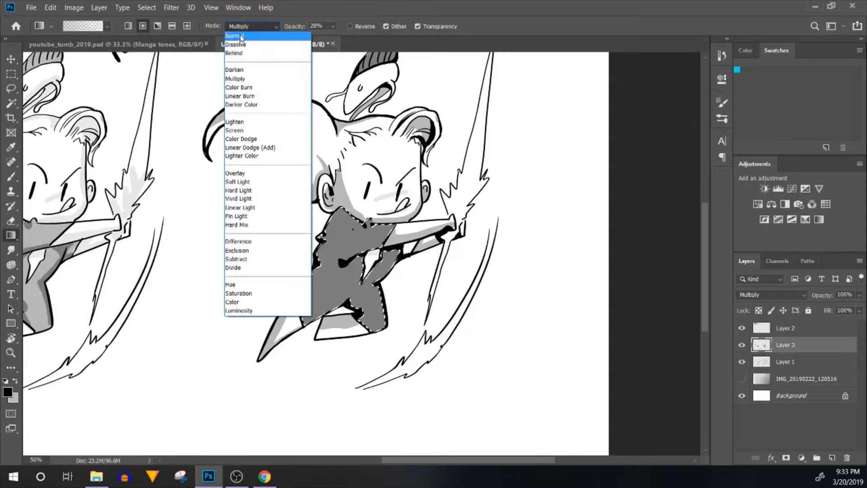
pyautogui.click(232, 37)
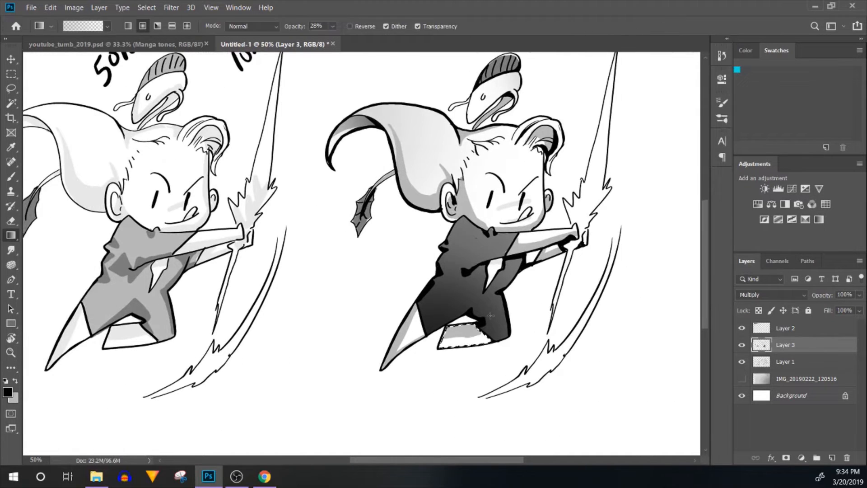
pyautogui.click(10, 103)
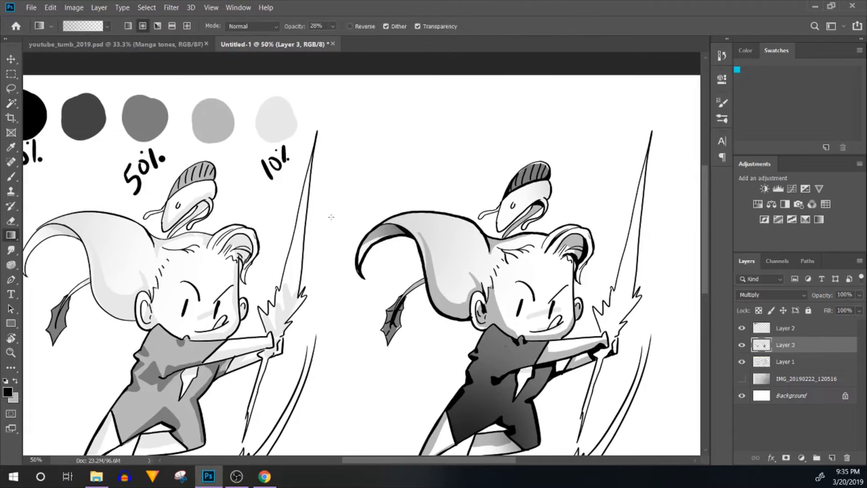
pyautogui.click(10, 89)
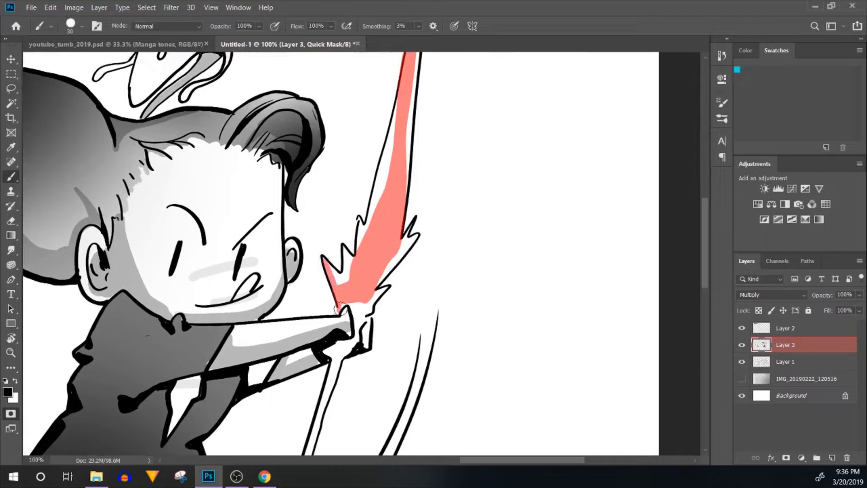
# Step: Quick-mask the sword blade, its jagged edge and shaft on the right character
pyautogui.click(349, 315)
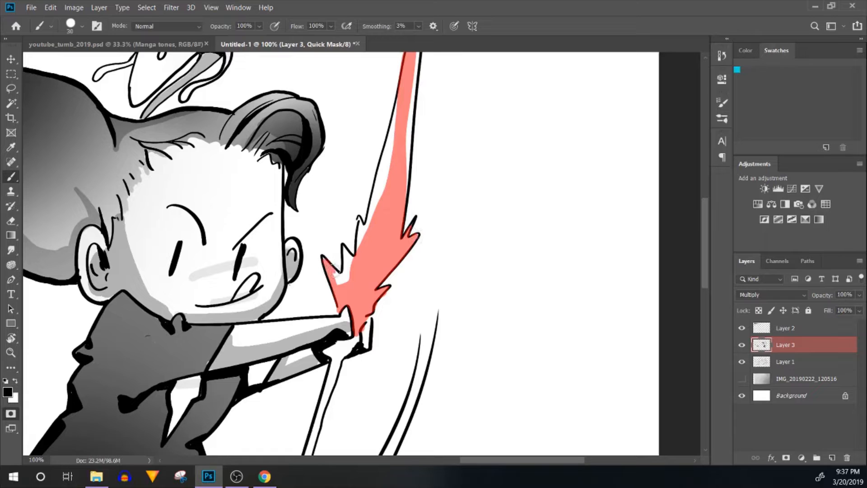
pyautogui.click(347, 278)
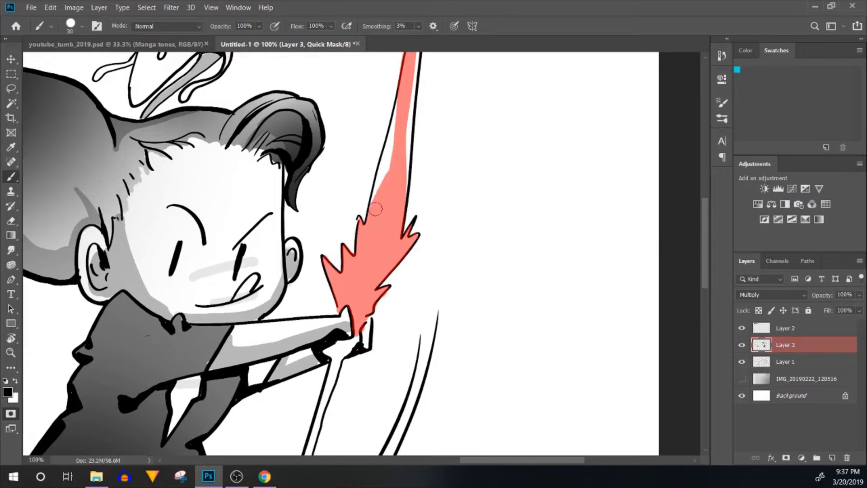
pyautogui.scroll(-3)
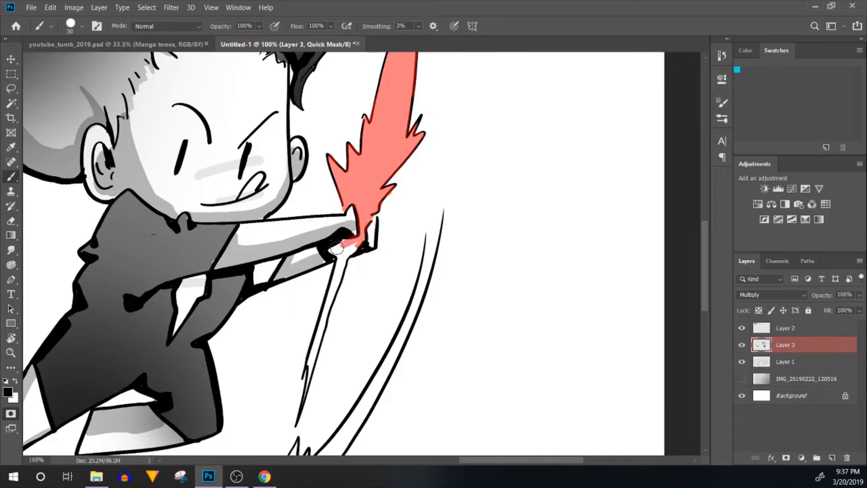
pyautogui.click(340, 252)
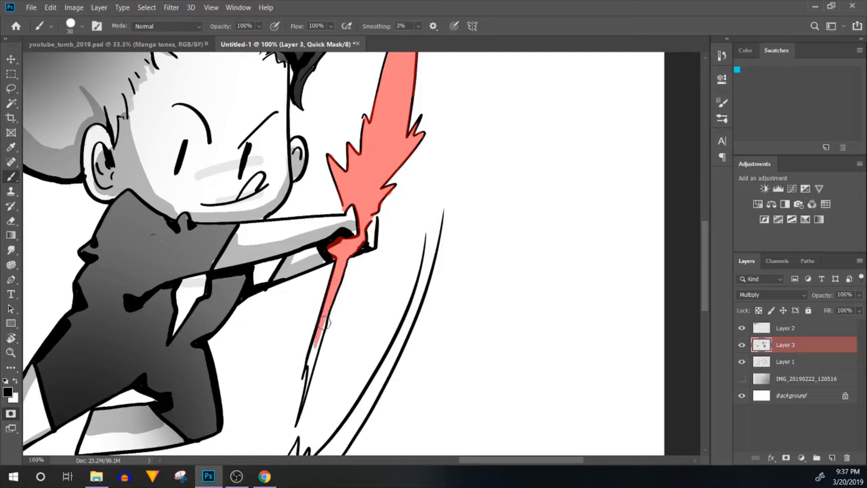
pyautogui.scroll(-3)
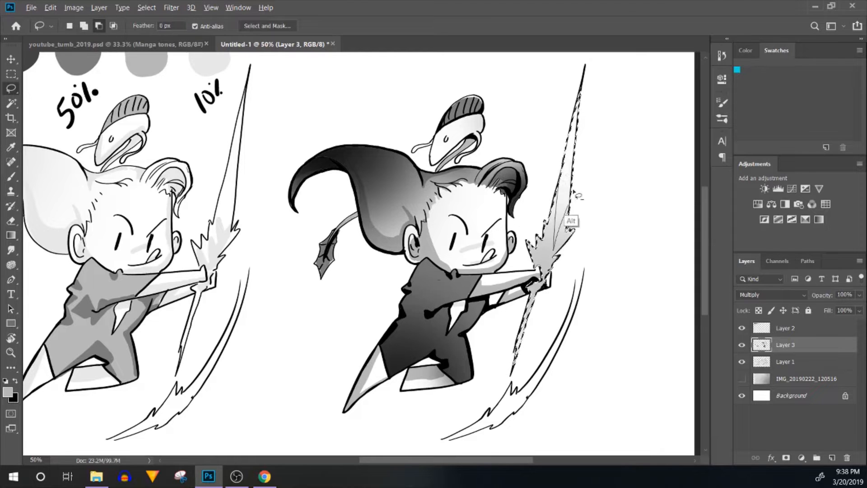
# Step: Scroll over the shaded right-hand chibi with the sword selection still active
pyautogui.scroll(-3)
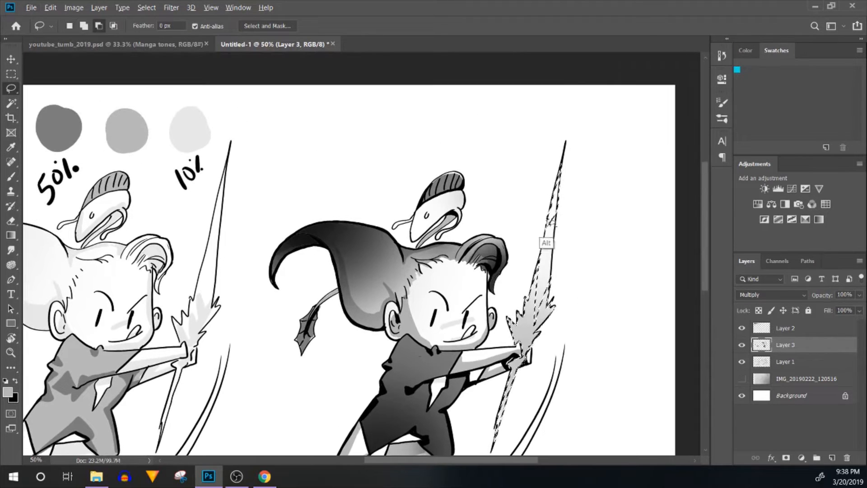
pyautogui.scroll(-3)
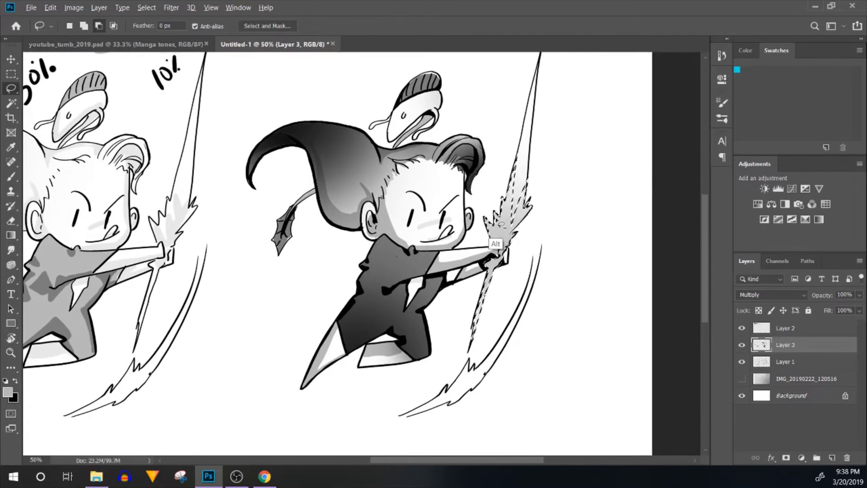
pyautogui.moveTo(545, 207)
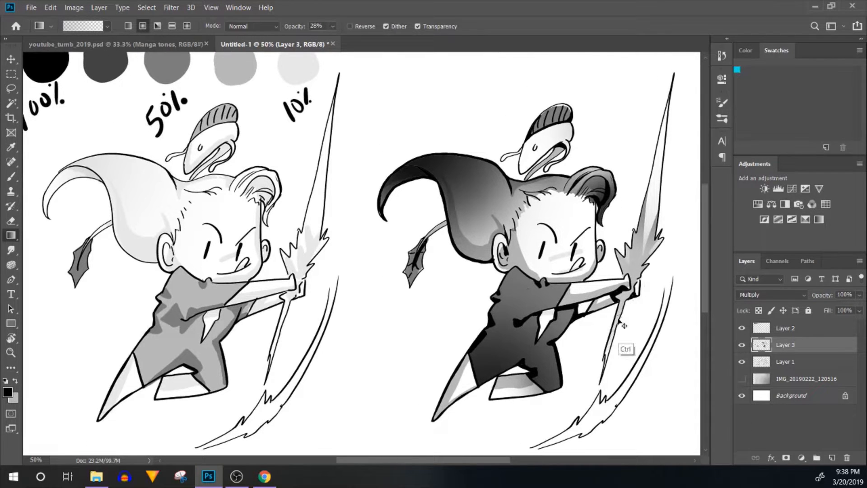
# Step: Save the document as 'chibi' in the Chapter_03 folder via Save As
pyautogui.press('ctrl+shift+s')
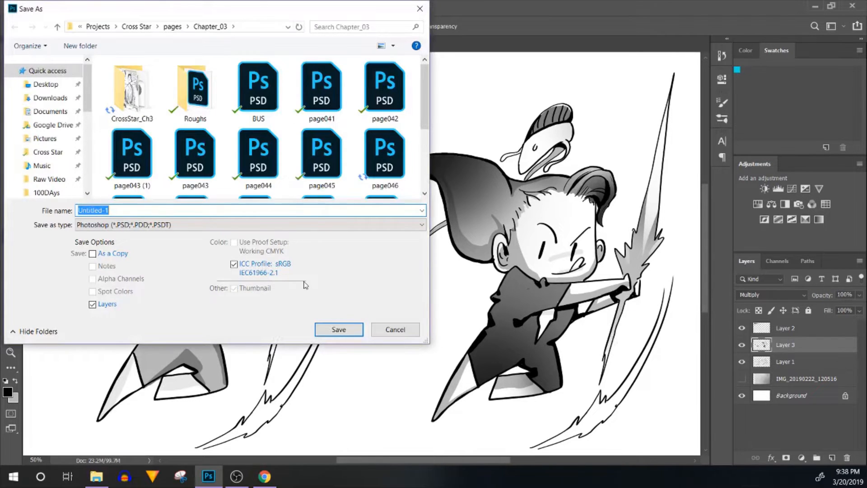
pyautogui.write('ch')
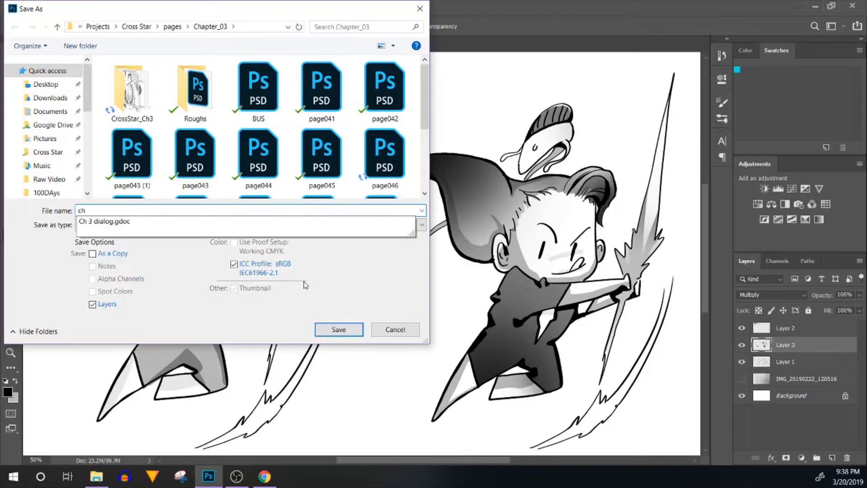
pyautogui.write('ibi')
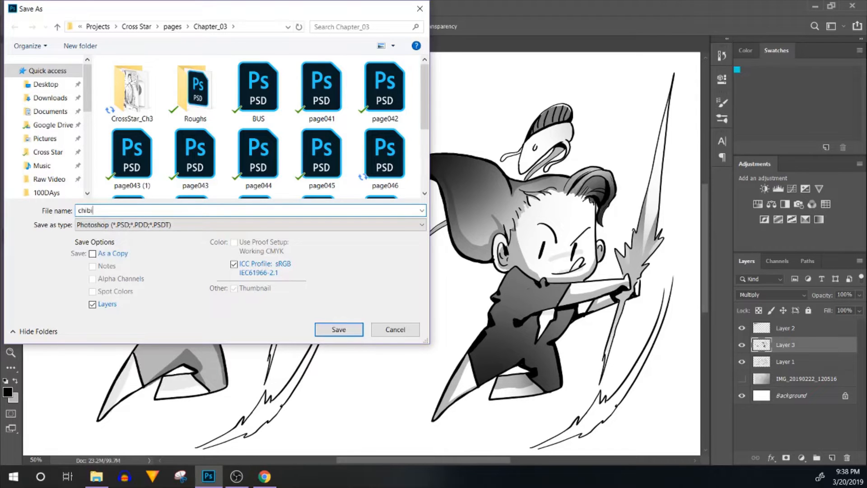
pyautogui.click(338, 329)
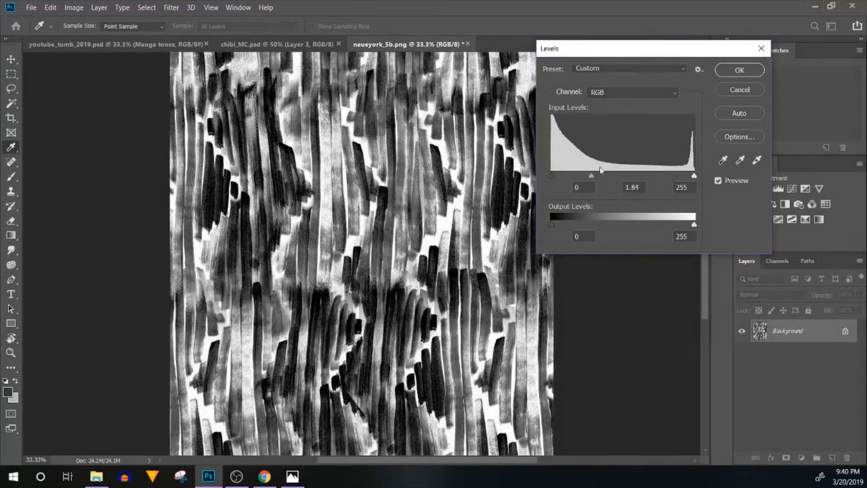
# Step: Duplicate and hide the Background layer, then apply Levels 0, 0.15, 232 to the original Background
pyautogui.click(739, 70)
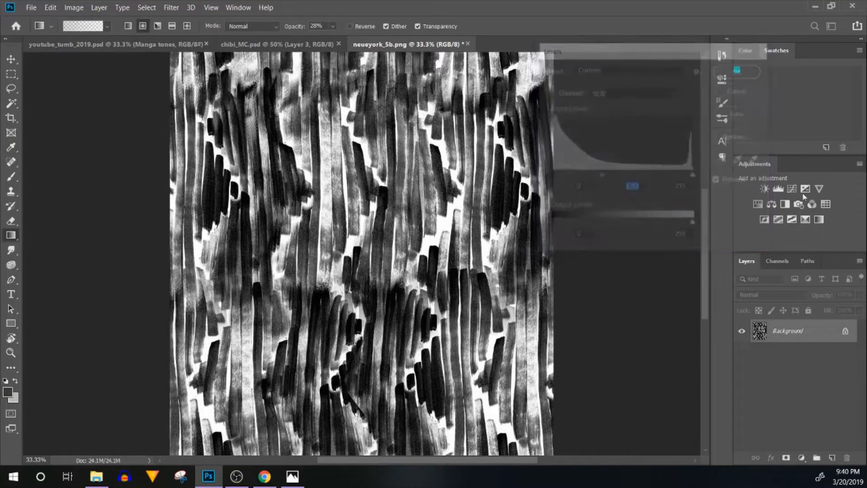
pyautogui.rightClick(787, 330)
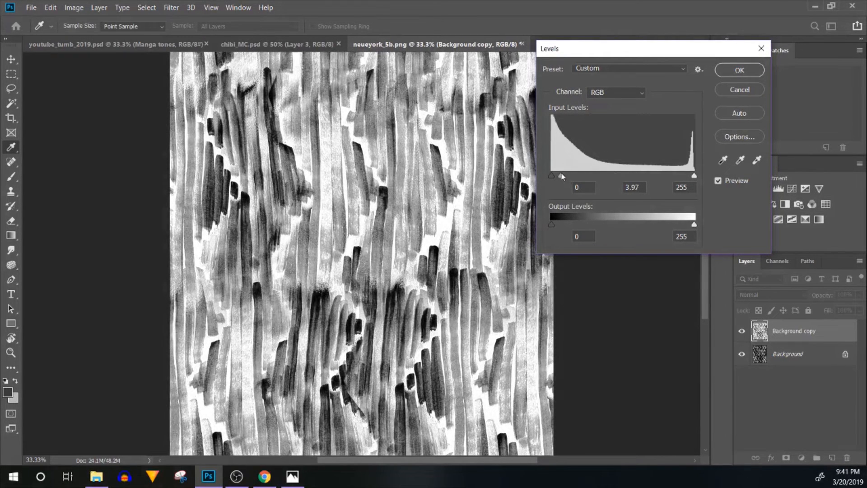
pyautogui.click(739, 69)
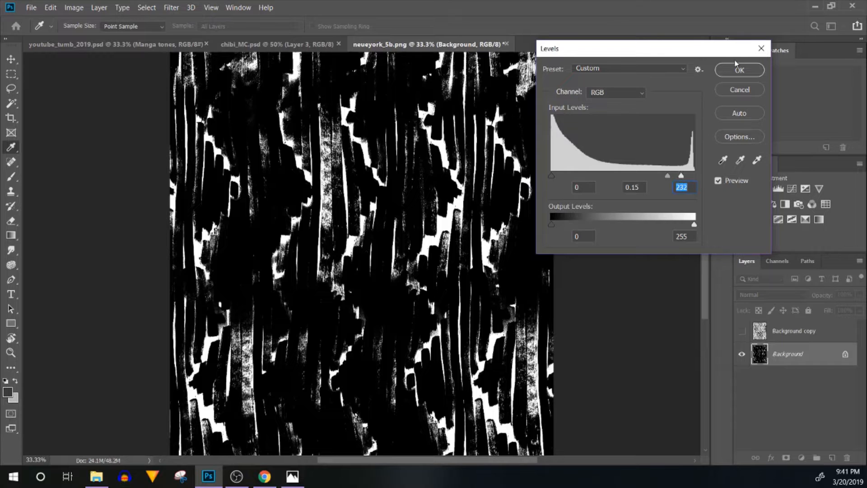
pyautogui.click(739, 70)
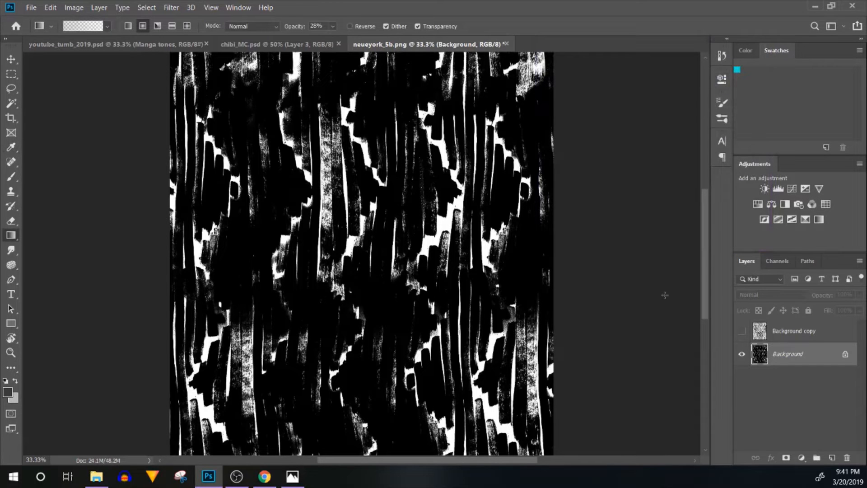
pyautogui.moveTo(566, 226)
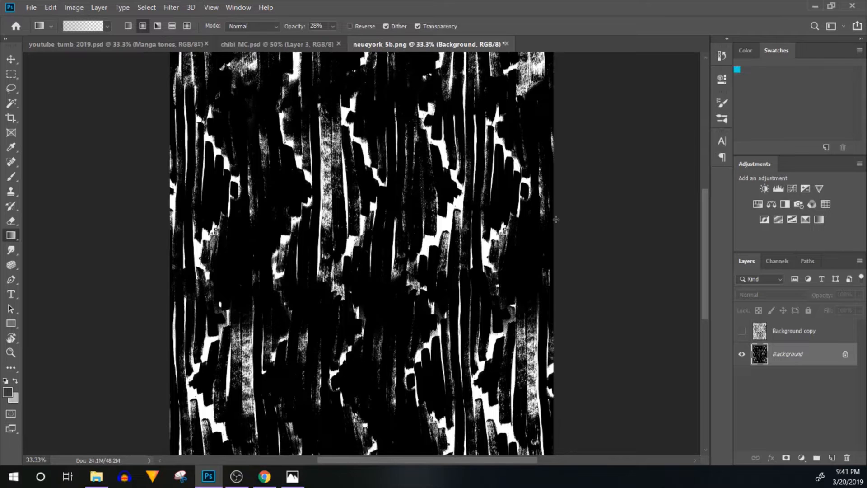
pyautogui.moveTo(74, 7)
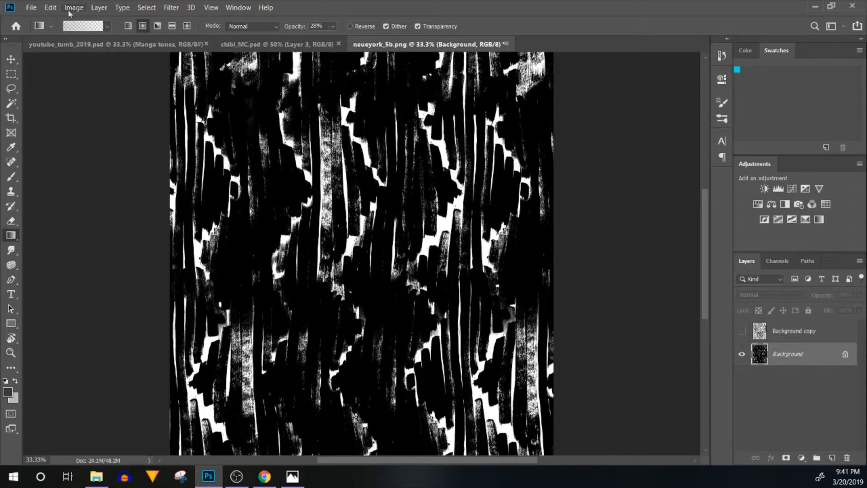
# Step: Convert the texture to Grayscale mode, discarding colour information, and return to the Mode menu for Bitmap
pyautogui.click(74, 7)
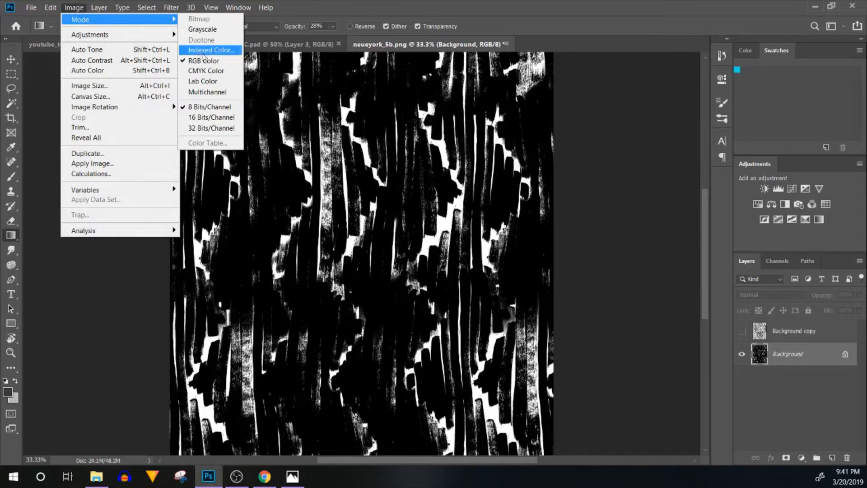
pyautogui.click(202, 29)
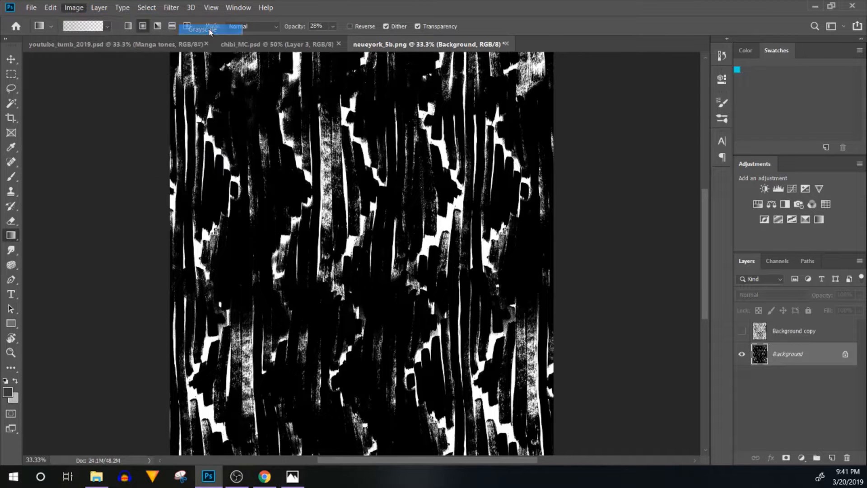
pyautogui.click(205, 28)
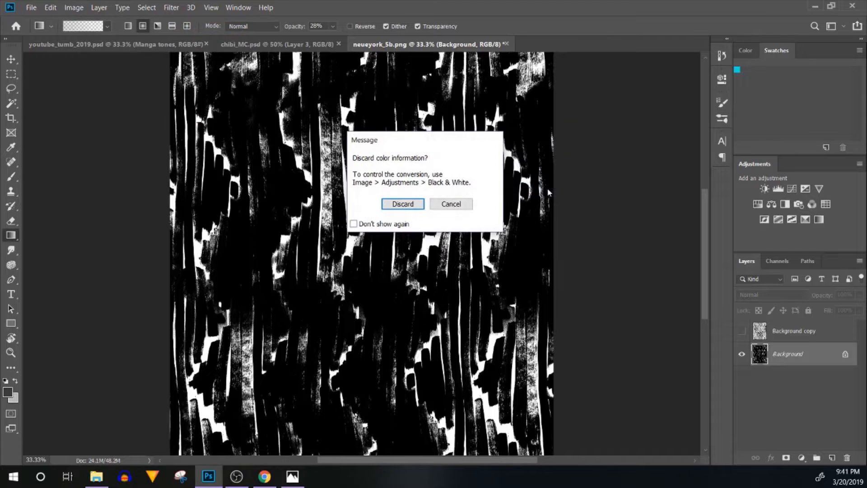
pyautogui.click(402, 204)
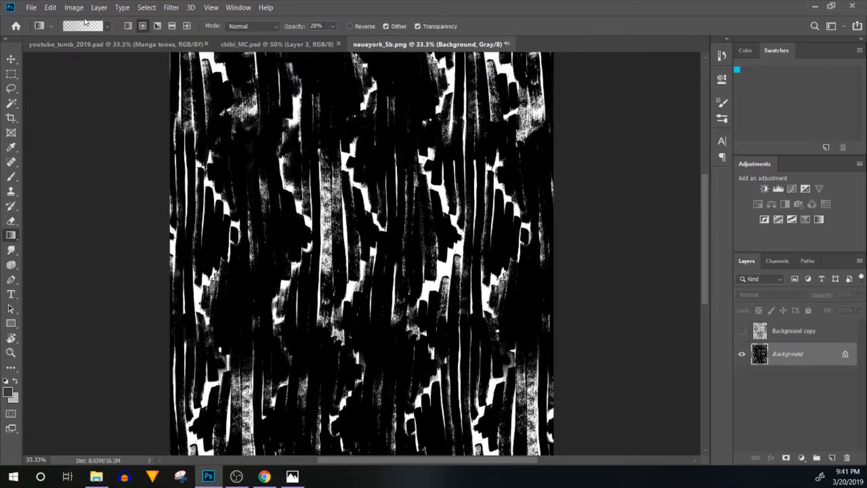
pyautogui.click(74, 7)
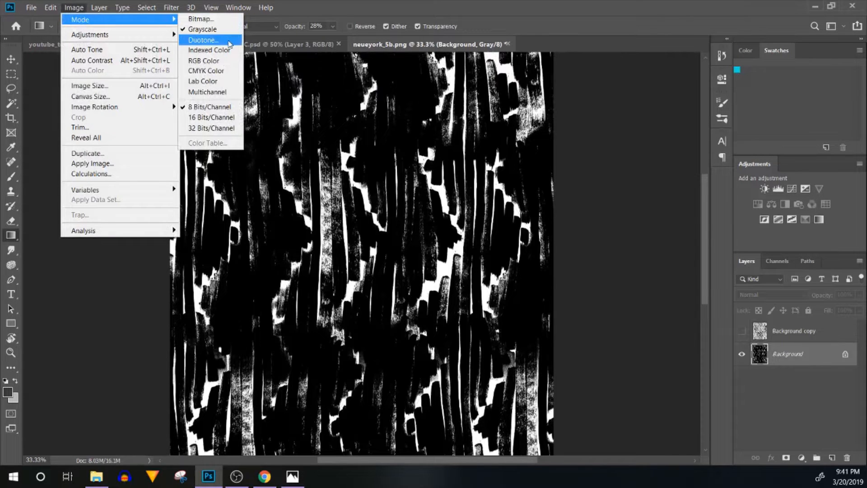
pyautogui.moveTo(210, 18)
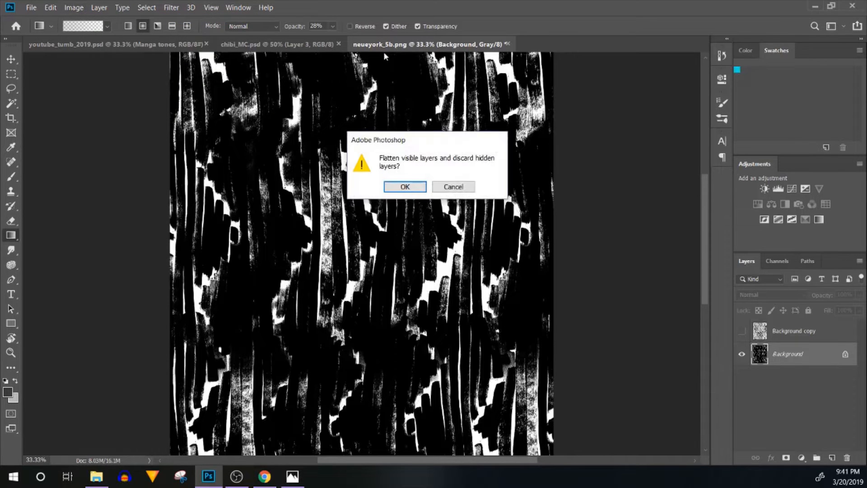
# Step: Flatten and convert to Bitmap using a Halftone Screen at 60 lines per inch
pyautogui.click(405, 186)
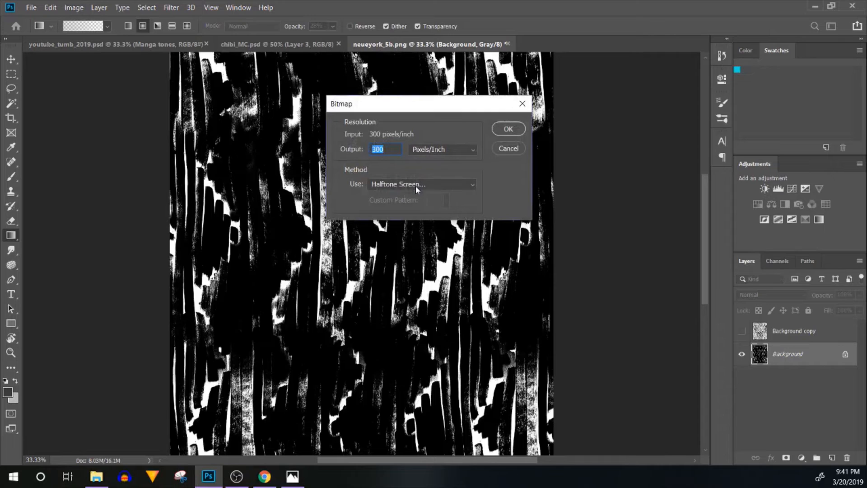
pyautogui.moveTo(469, 193)
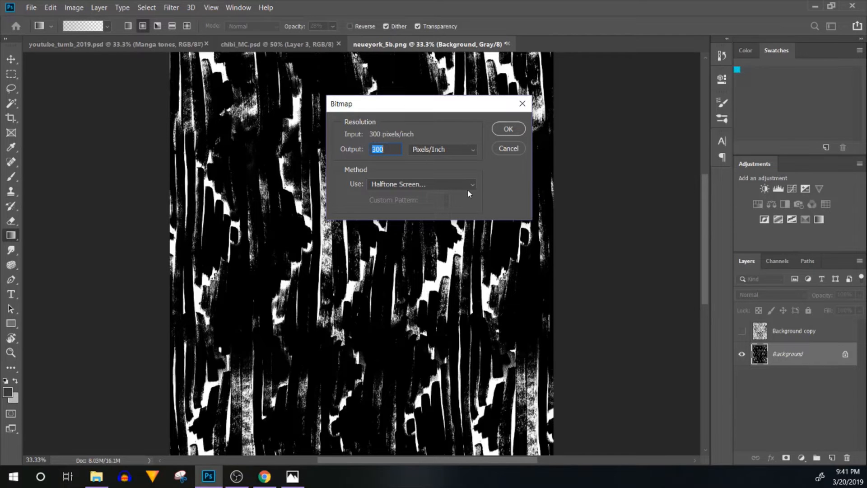
pyautogui.moveTo(471, 188)
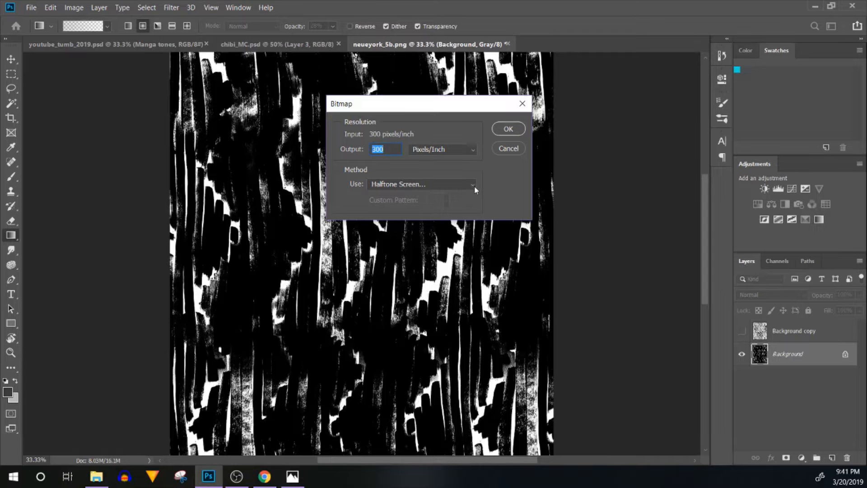
pyautogui.click(473, 184)
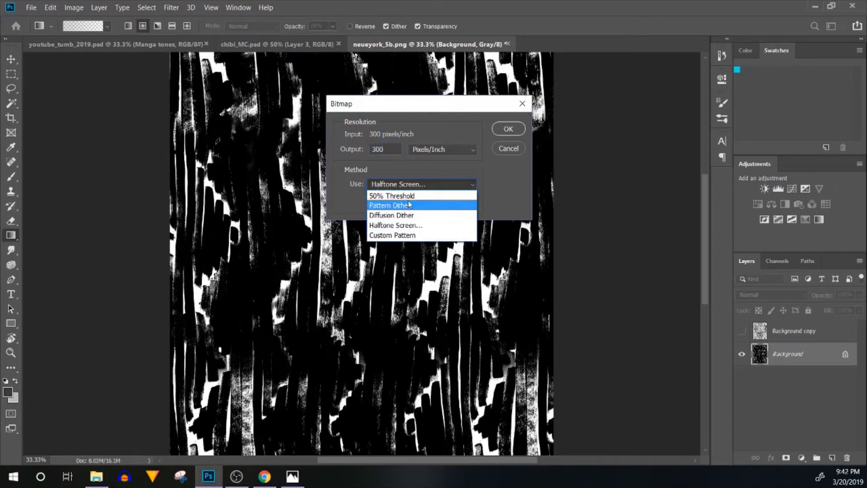
pyautogui.moveTo(412, 225)
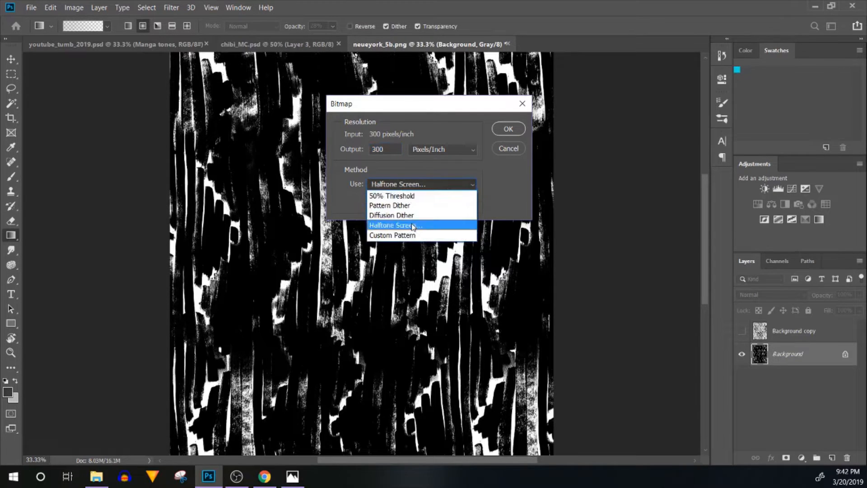
pyautogui.moveTo(448, 188)
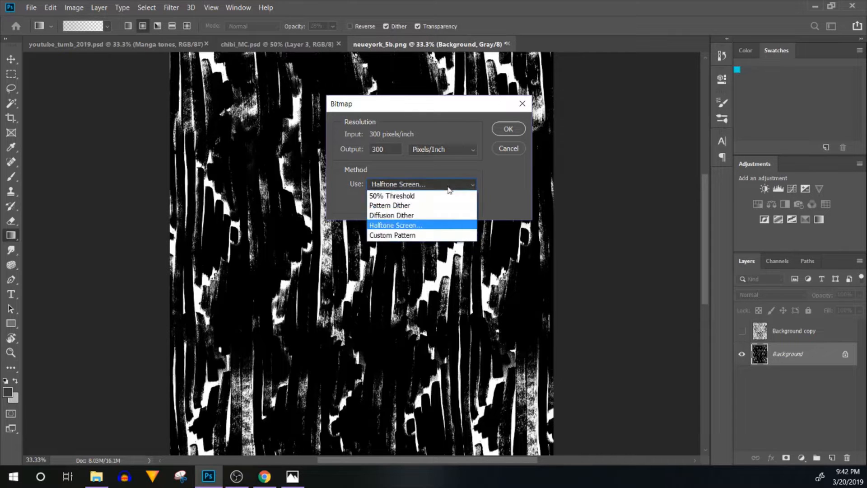
pyautogui.click(442, 149)
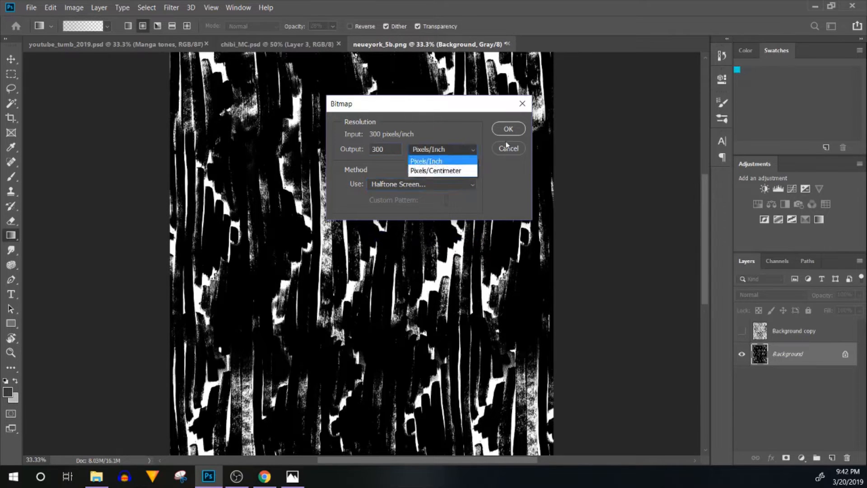
pyautogui.click(508, 128)
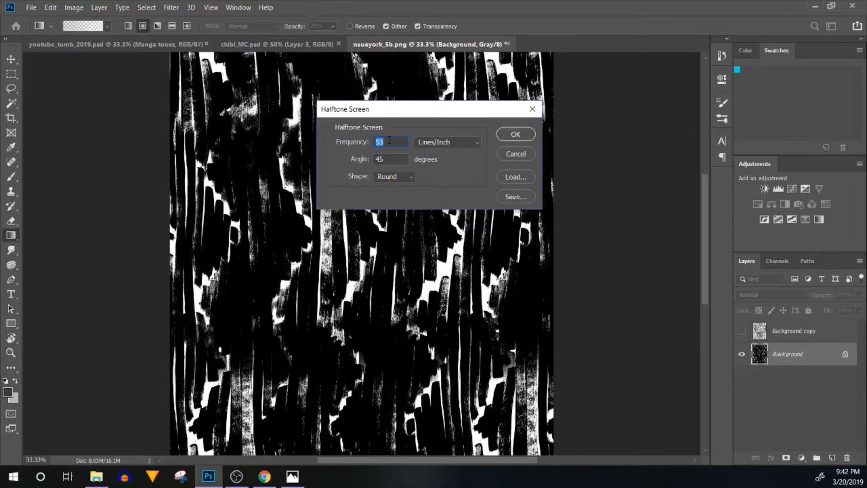
pyautogui.write('60')
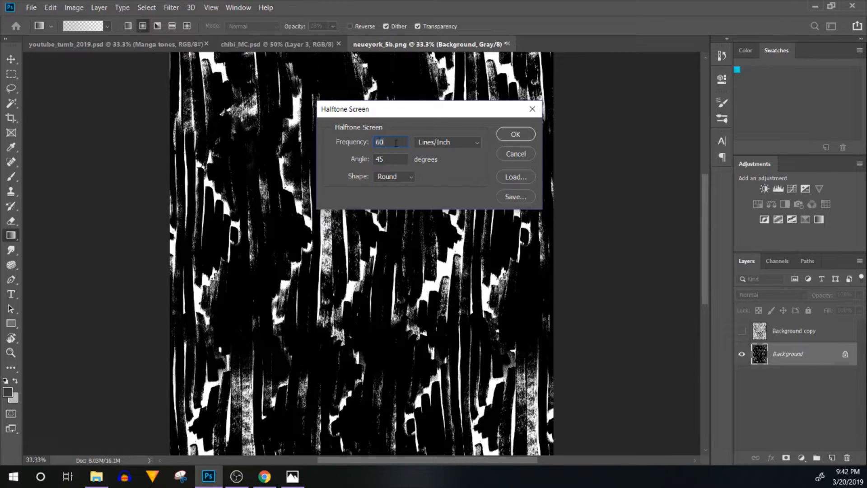
pyautogui.click(514, 134)
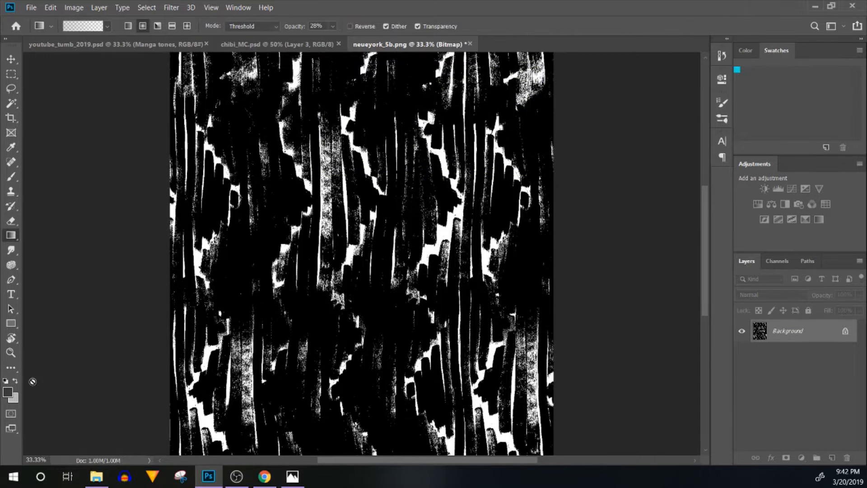
# Step: Copy the whole bitmap, paste it into chibi_MC as a Multiply layer and scale it over the left character
pyautogui.click(10, 352)
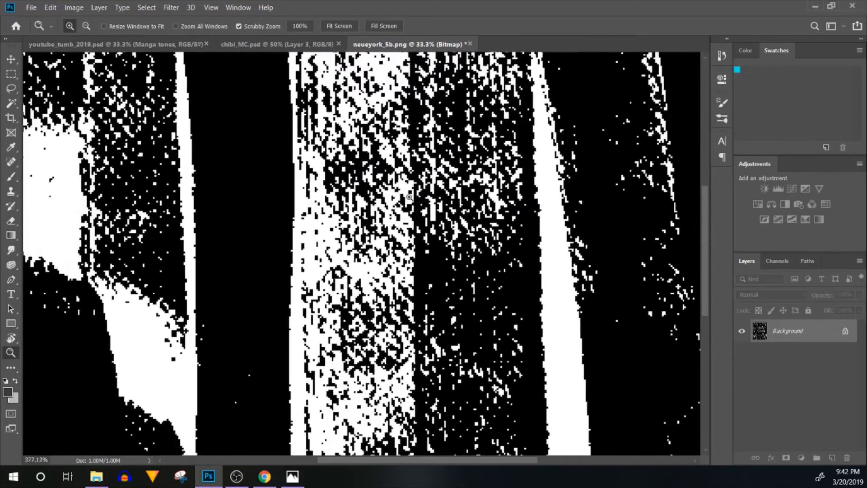
pyautogui.click(338, 27)
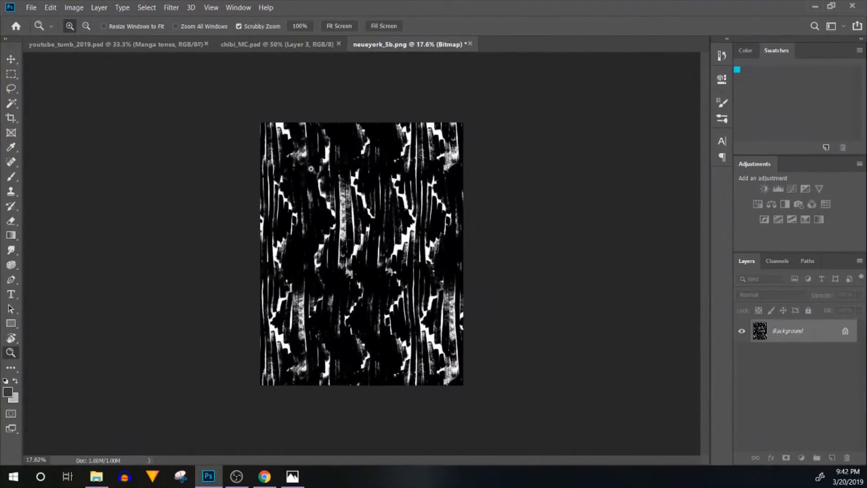
pyautogui.press('ctrl+a')
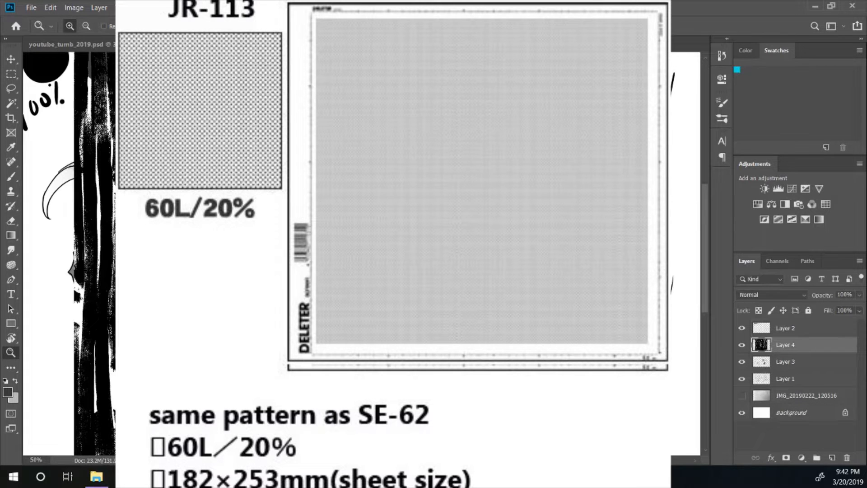
pyautogui.click(771, 294)
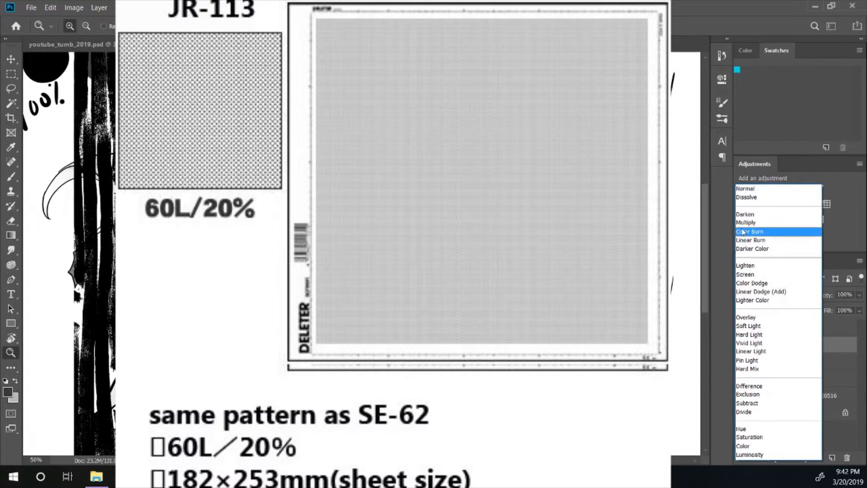
pyautogui.click(746, 222)
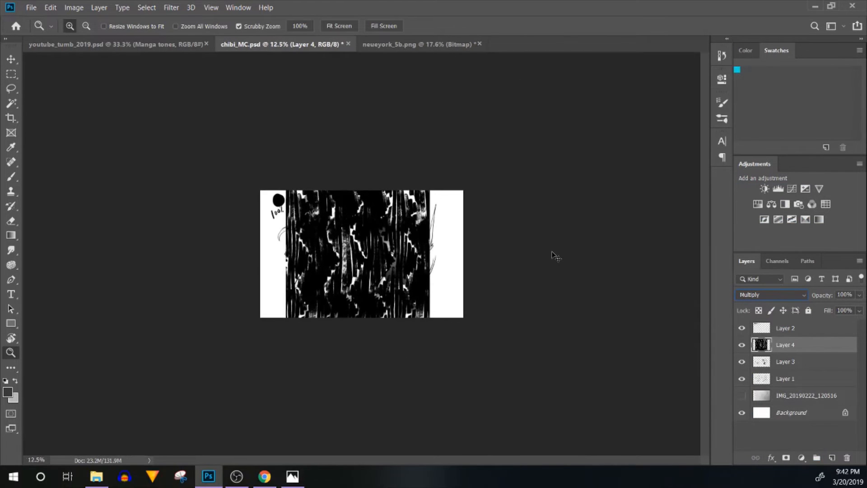
pyautogui.press('ctrl+t')
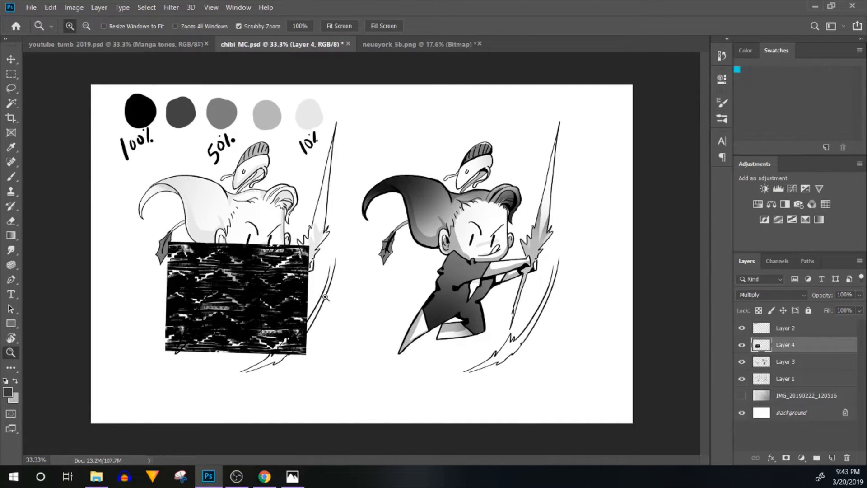
# Step: Hide Layers 4 and 3 and select the left character's fill region
pyautogui.click(742, 361)
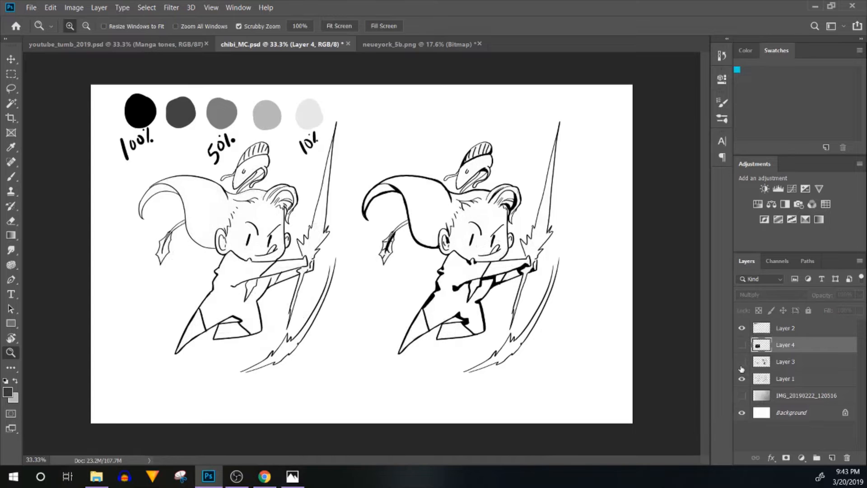
pyautogui.click(742, 361)
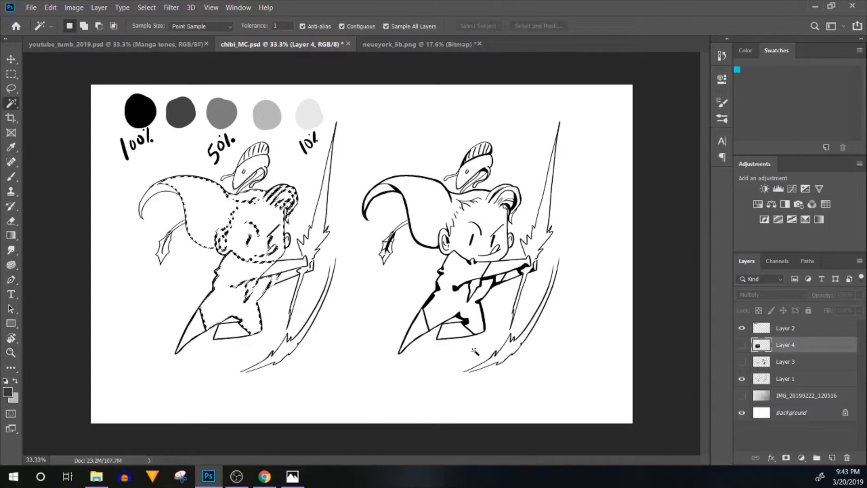
# Step: Select the shirt minus hair and face, show Layer 4 and mask the texture to the shirt
pyautogui.click(10, 88)
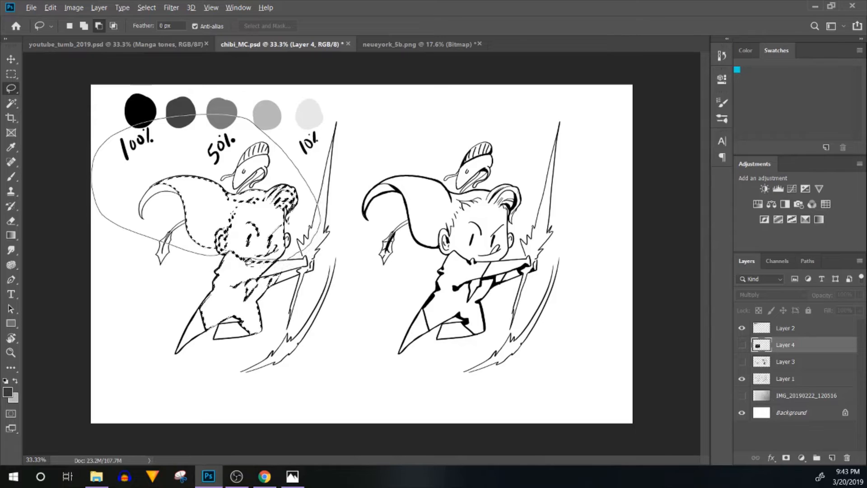
pyautogui.click(742, 345)
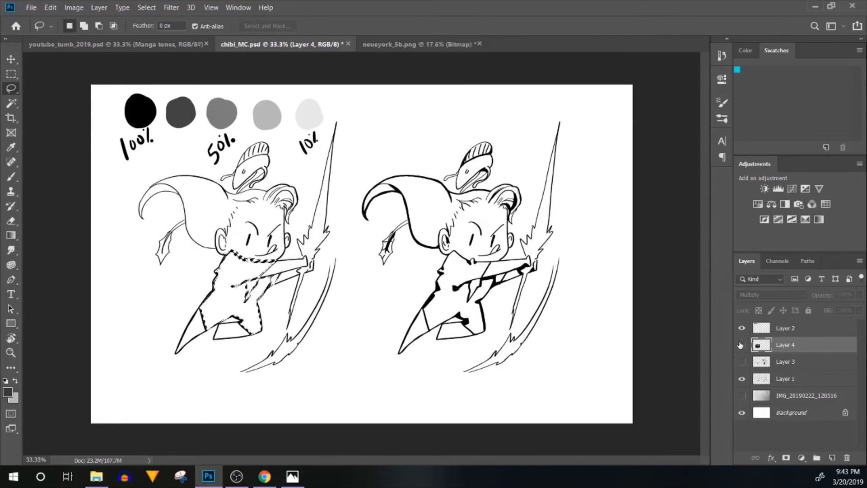
pyautogui.click(741, 345)
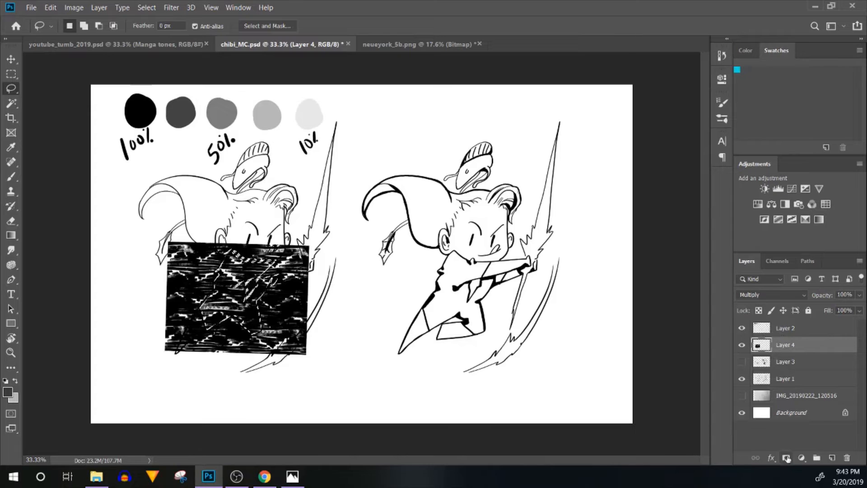
pyautogui.click(786, 457)
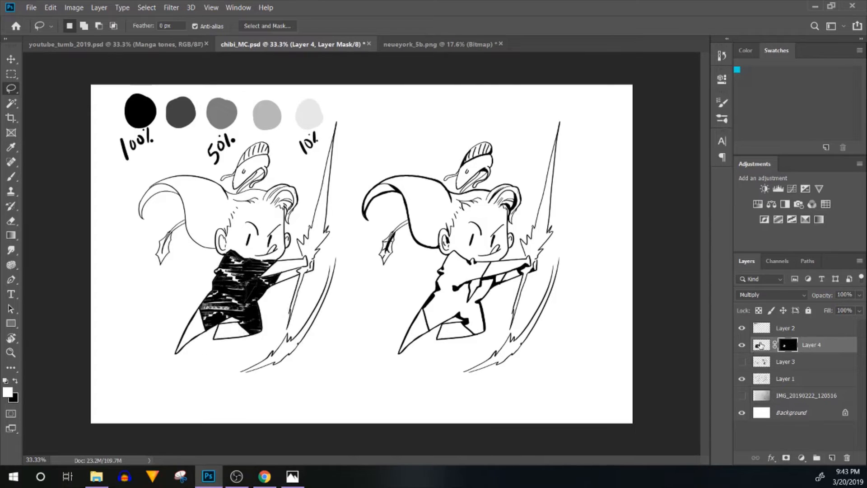
pyautogui.click(761, 344)
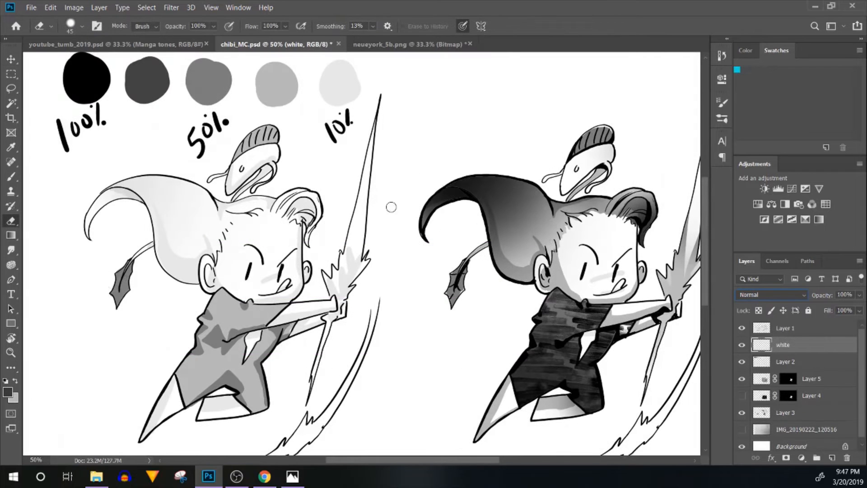
pyautogui.moveTo(572, 126)
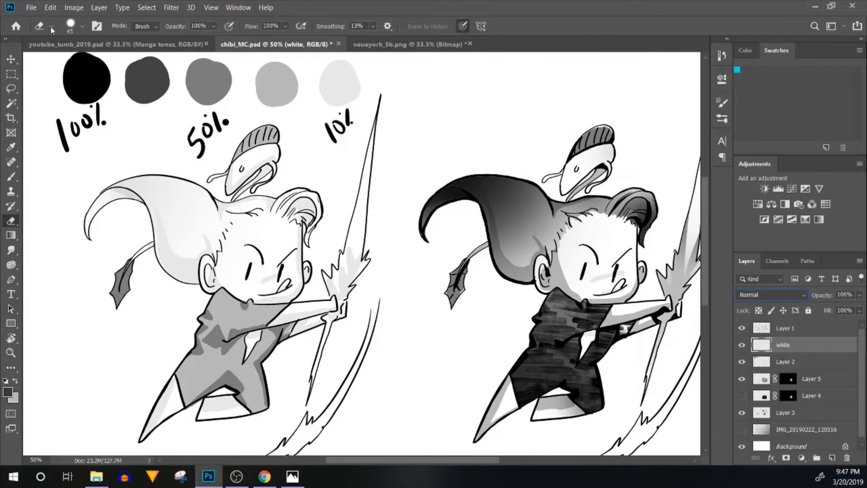
pyautogui.moveTo(37, 66)
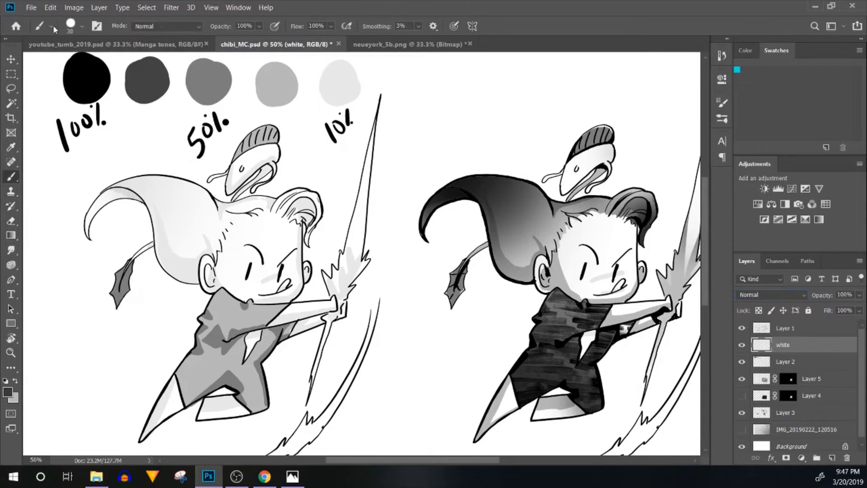
# Step: Pick a brush tip preset and paint white highlights on the right character's hair and jacket
pyautogui.click(54, 26)
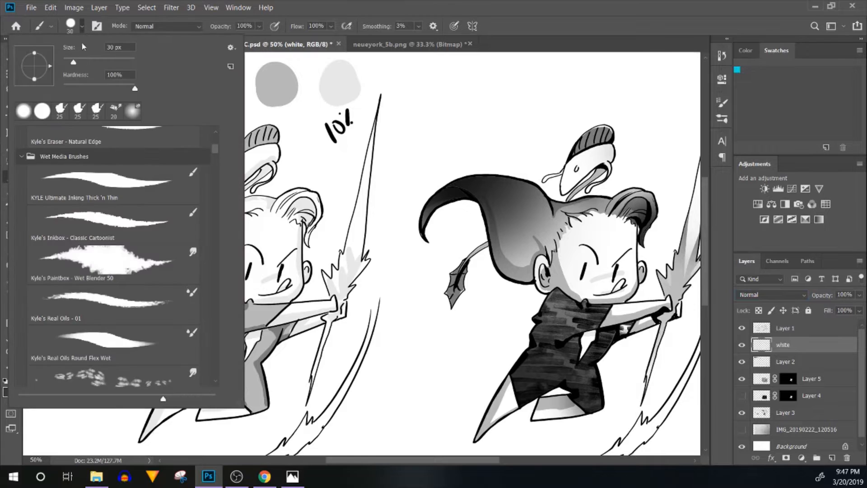
pyautogui.click(110, 183)
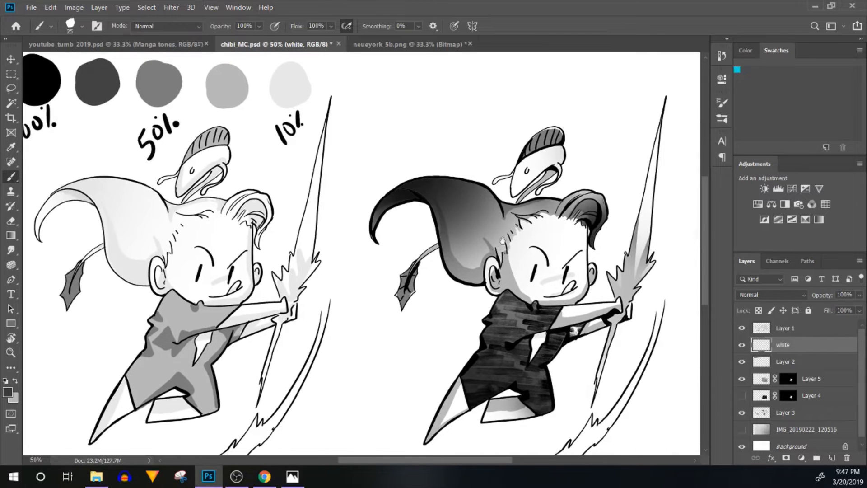
pyautogui.moveTo(463, 202)
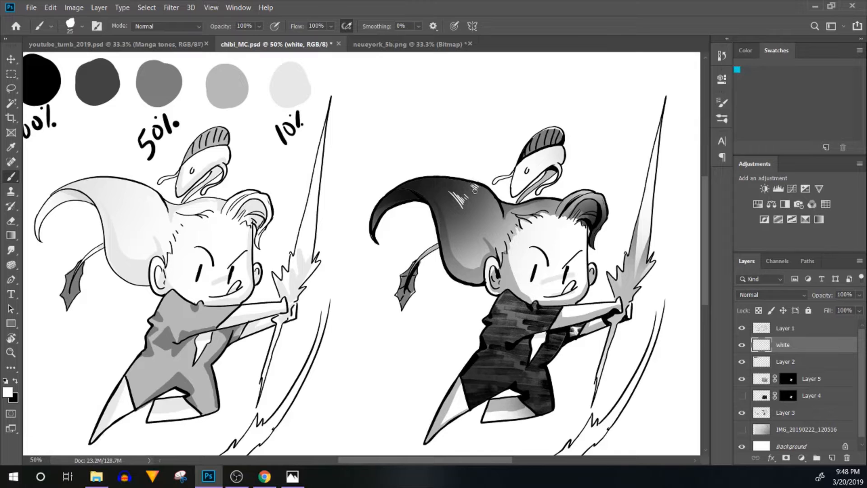
pyautogui.click(476, 191)
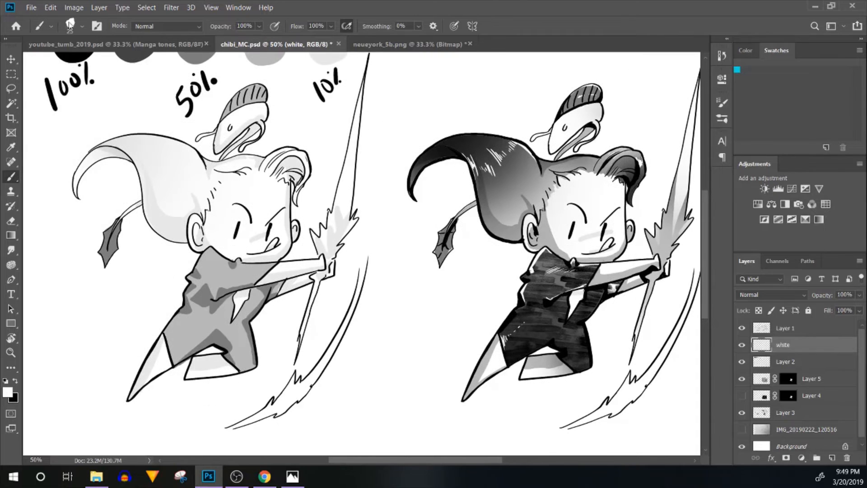
# Step: Set the brush to Dissolve mode with a 70 px, 69%-hardness tip
pyautogui.click(69, 26)
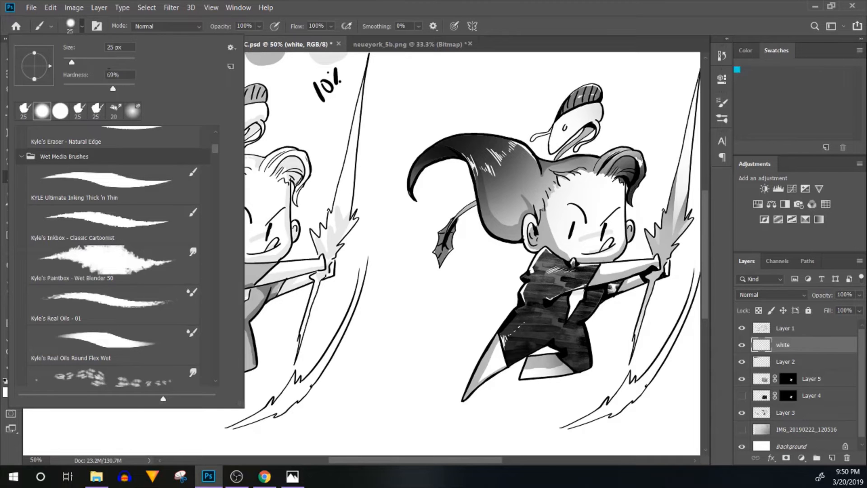
pyautogui.click(166, 27)
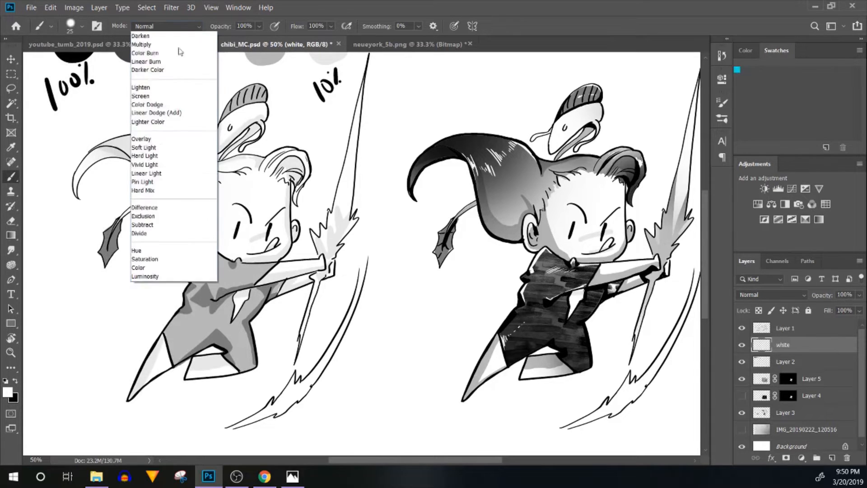
pyautogui.click(145, 35)
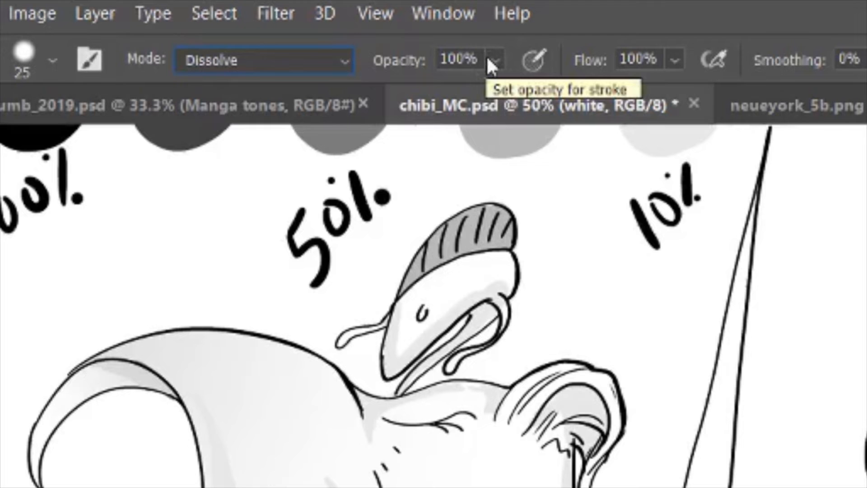
pyautogui.moveTo(512, 62)
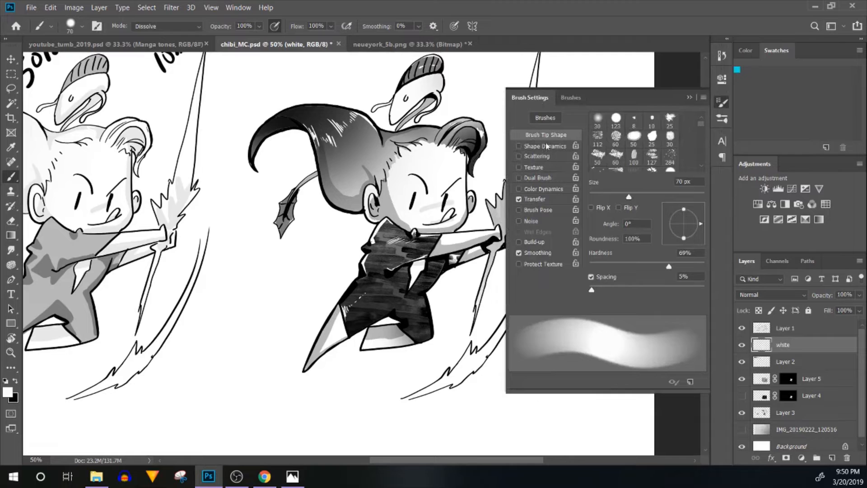
pyautogui.moveTo(696, 103)
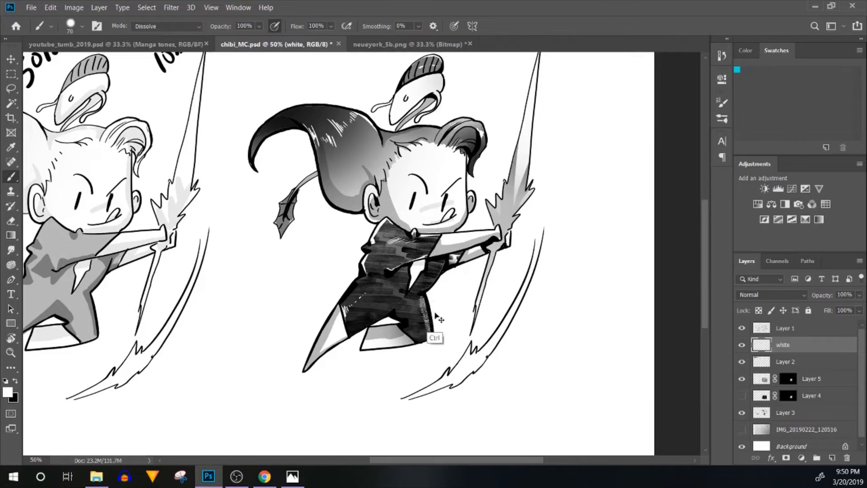
# Step: Choose a brush preset and paint grainy Dissolve texture over the right character's jacket and legs
pyautogui.click(55, 26)
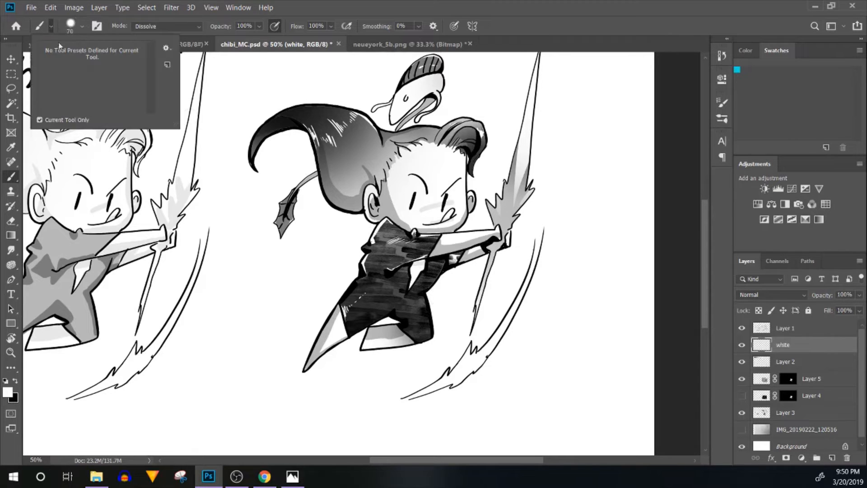
pyautogui.click(52, 26)
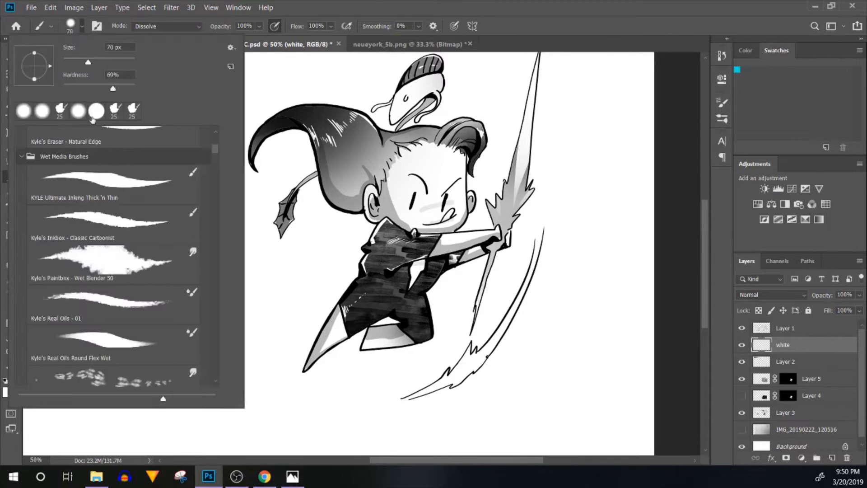
pyautogui.tripleClick(113, 74)
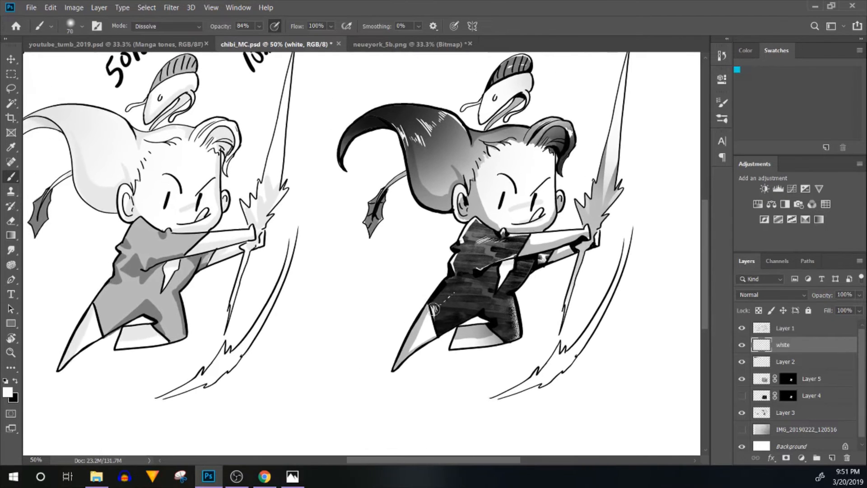
pyautogui.click(436, 310)
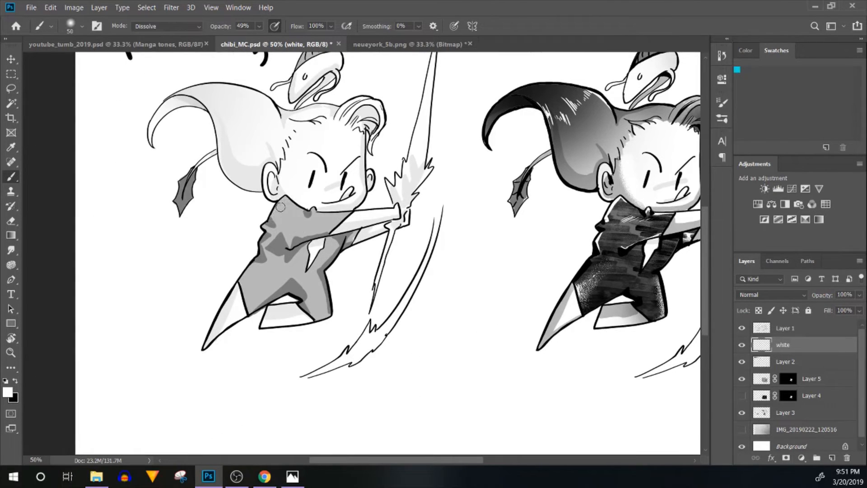
# Step: Paint Dissolve speckling at 49% opacity on the left character's shirt and the sword edges
pyautogui.click(280, 207)
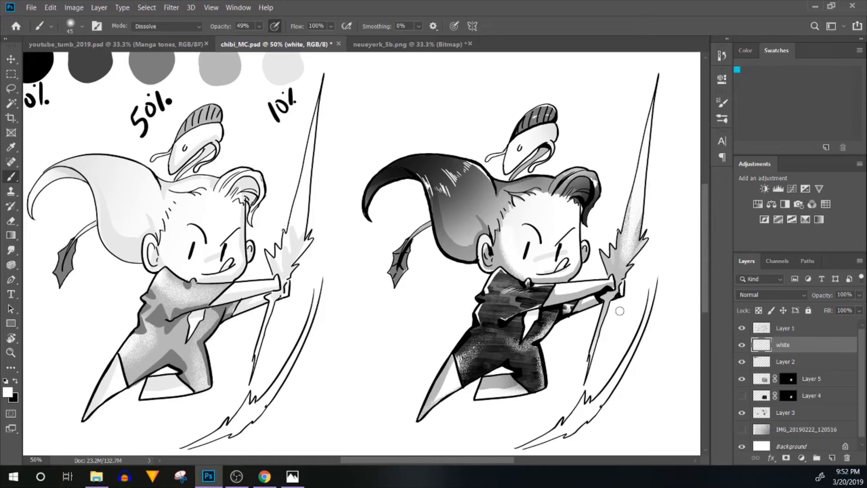
# Step: Draw grey diagonal stripes on a new layer, duplicate it, select Layer 3 and hide the Layer 1 line art
pyautogui.click(785, 328)
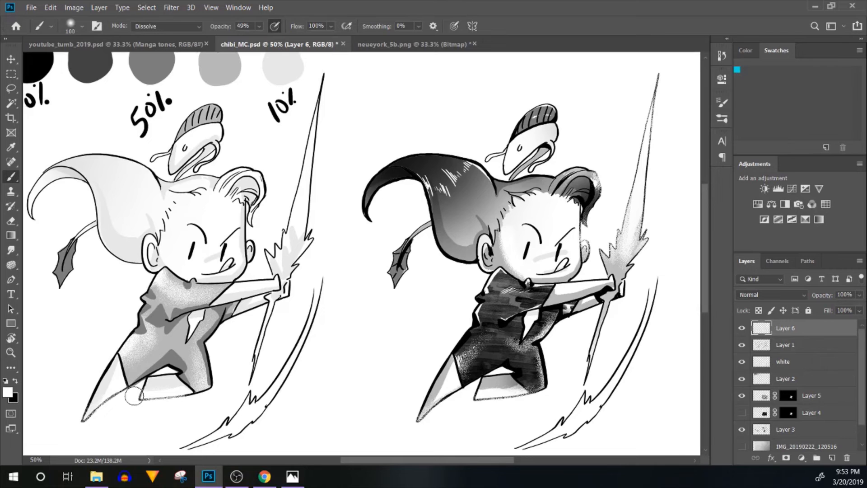
pyautogui.click(10, 58)
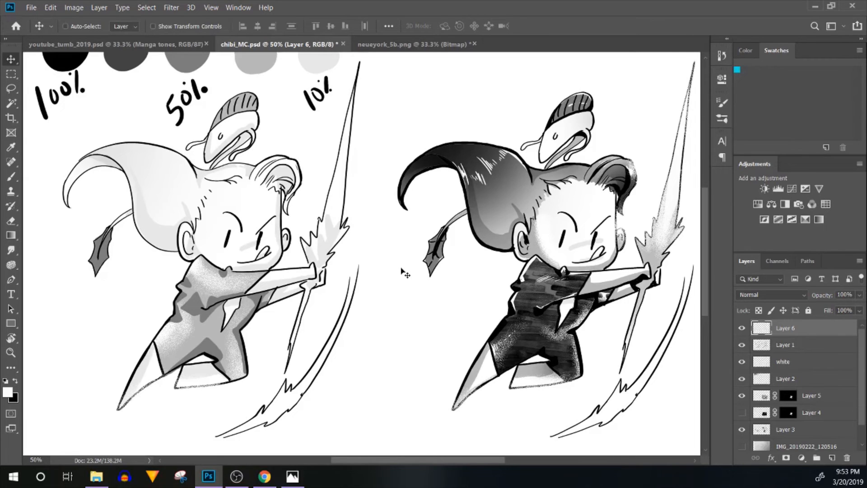
pyautogui.moveTo(825, 323)
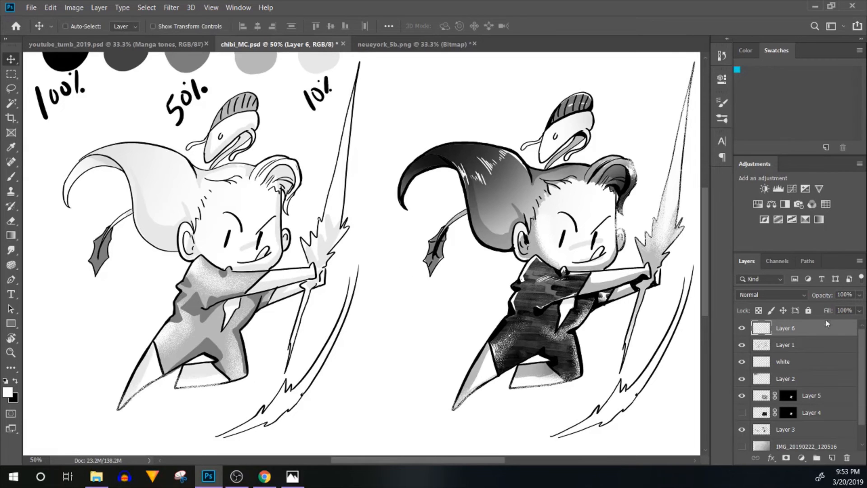
pyautogui.moveTo(820, 392)
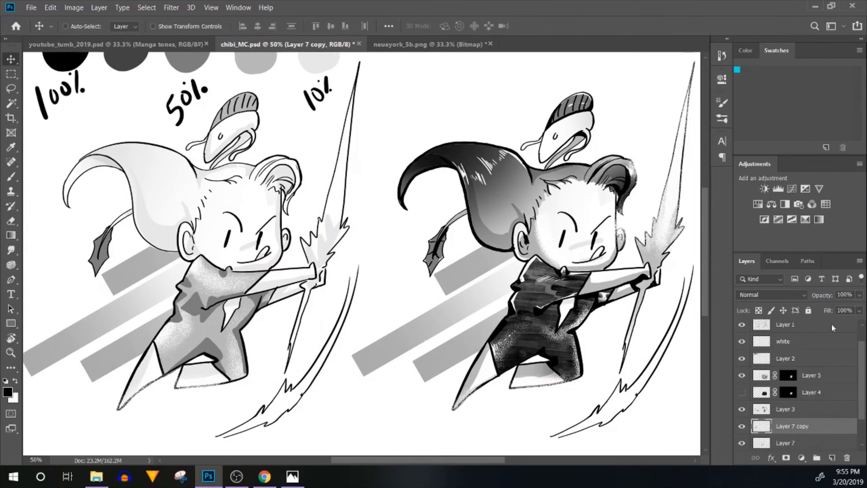
pyautogui.click(785, 409)
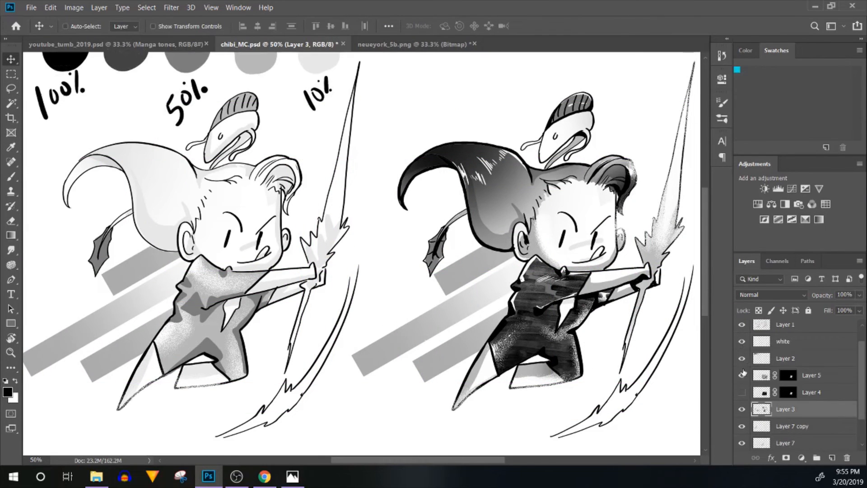
pyautogui.click(742, 325)
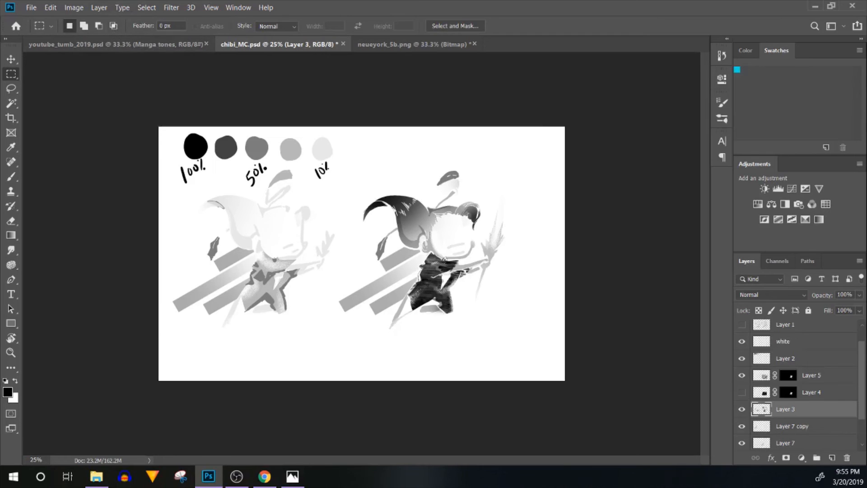
# Step: Convert the image to Grayscale mode without flattening its layers
pyautogui.click(74, 7)
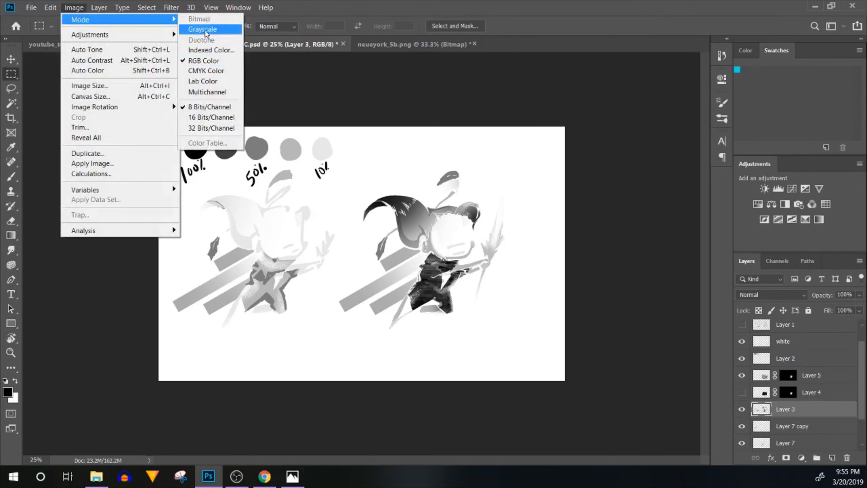
pyautogui.click(202, 29)
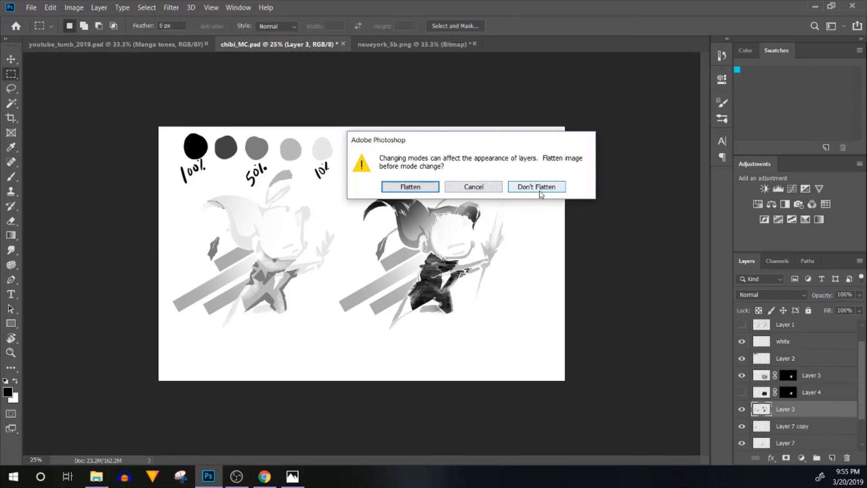
pyautogui.click(536, 187)
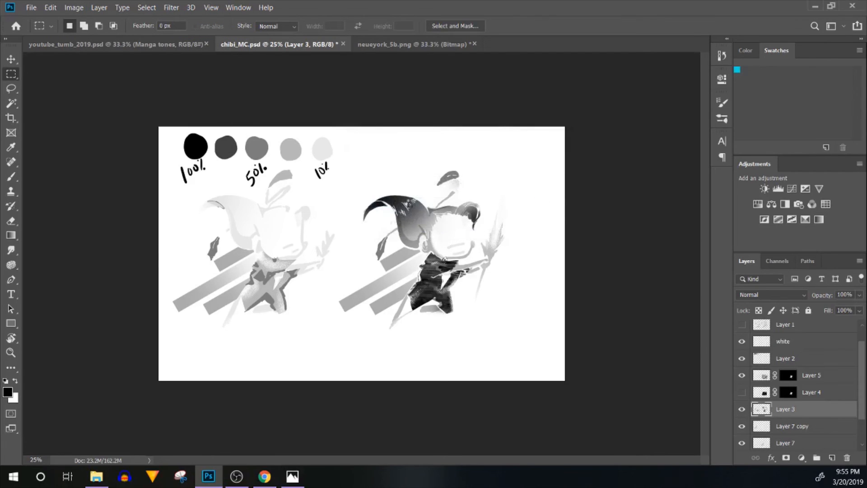
pyautogui.click(74, 7)
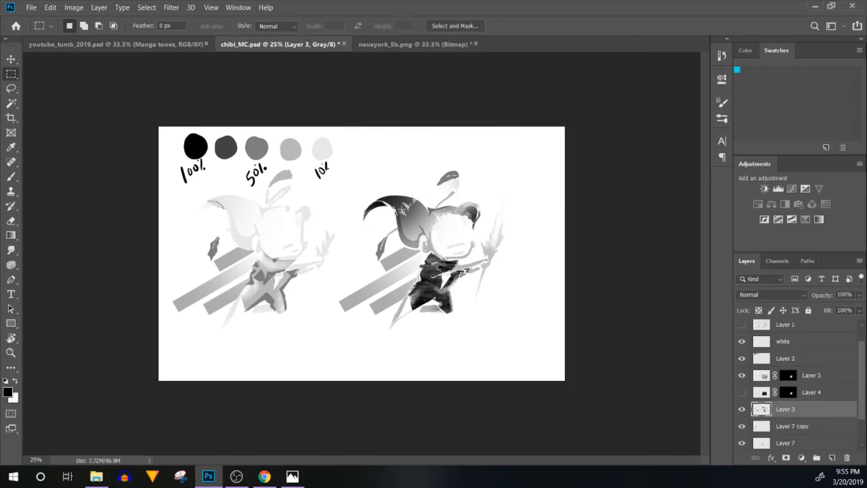
pyautogui.moveTo(413, 255)
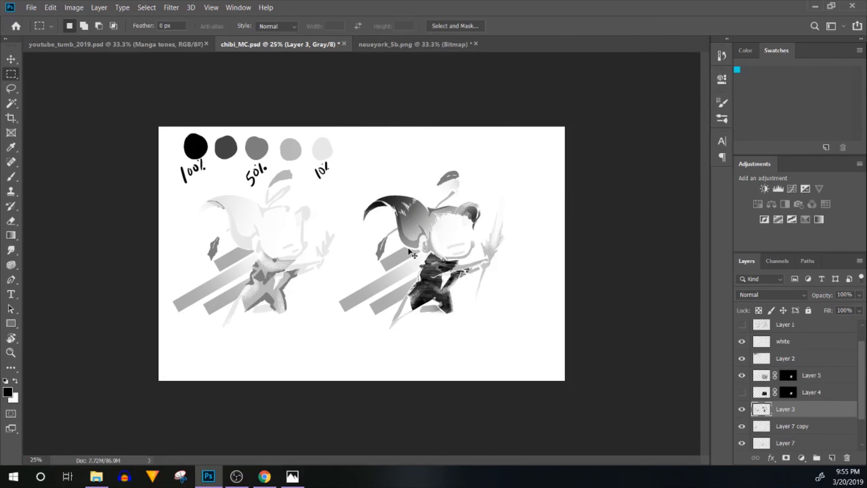
# Step: Flatten to a 450 ppi Bitmap using a 60-line round halftone screen at 45 degrees
pyautogui.click(73, 8)
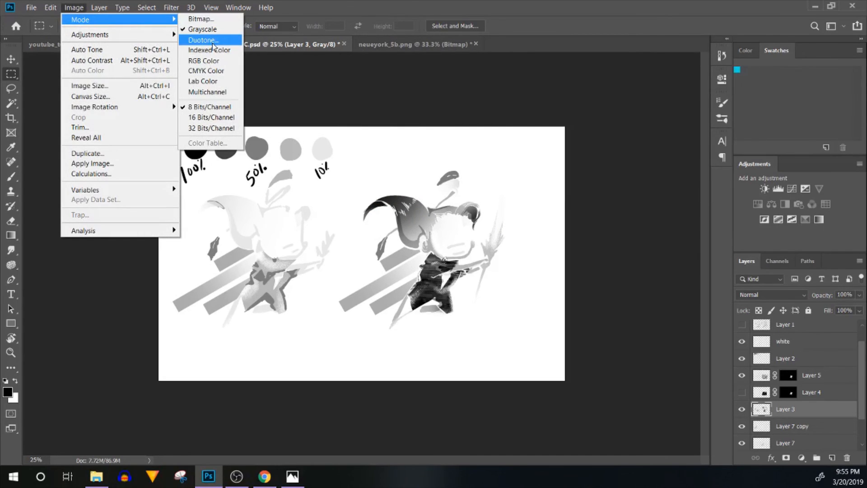
pyautogui.click(203, 40)
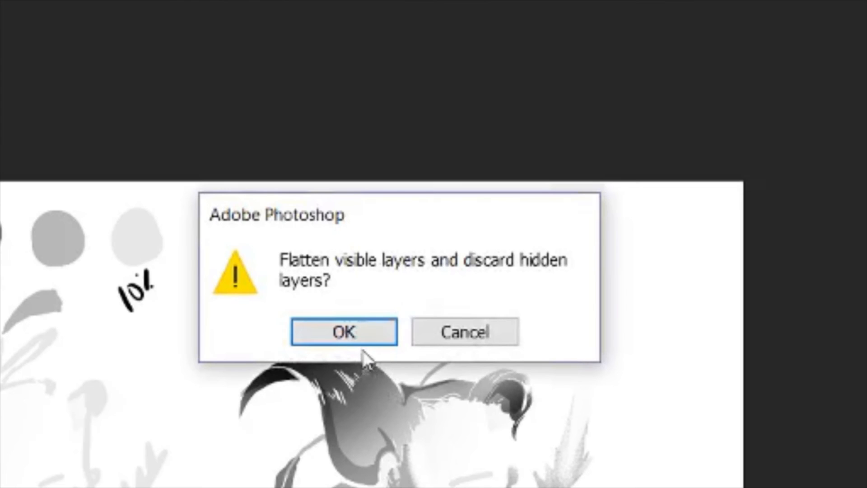
pyautogui.click(343, 332)
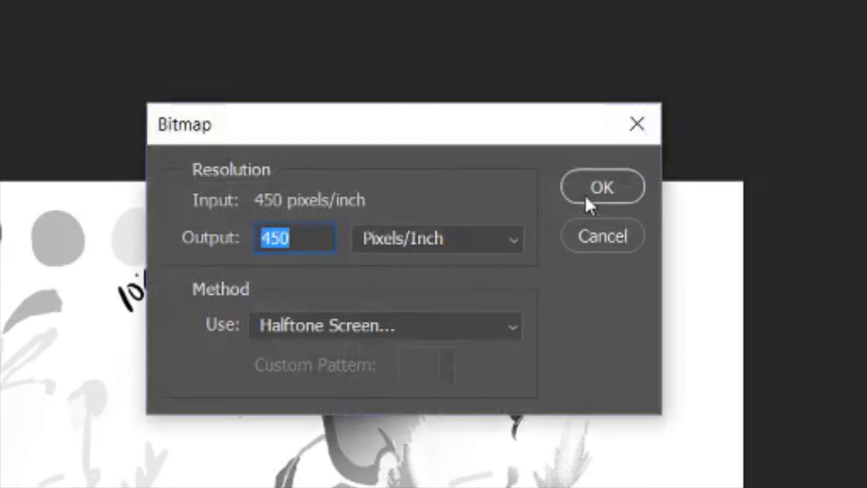
pyautogui.moveTo(381, 219)
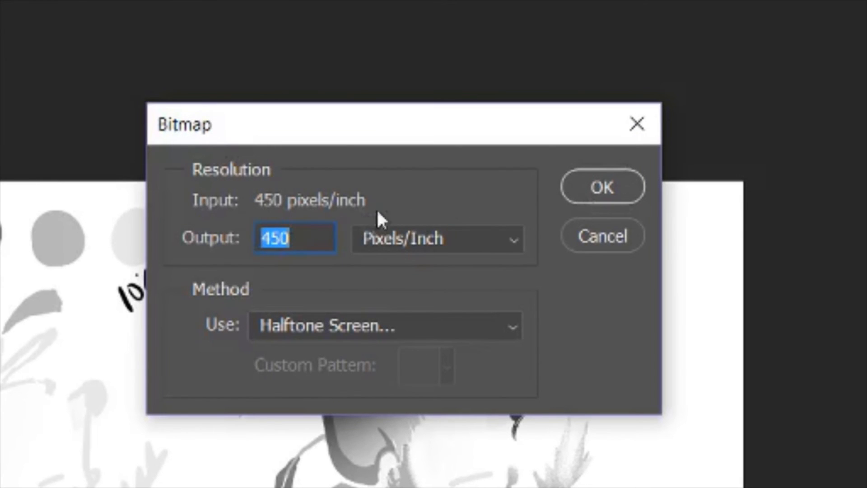
pyautogui.click(602, 187)
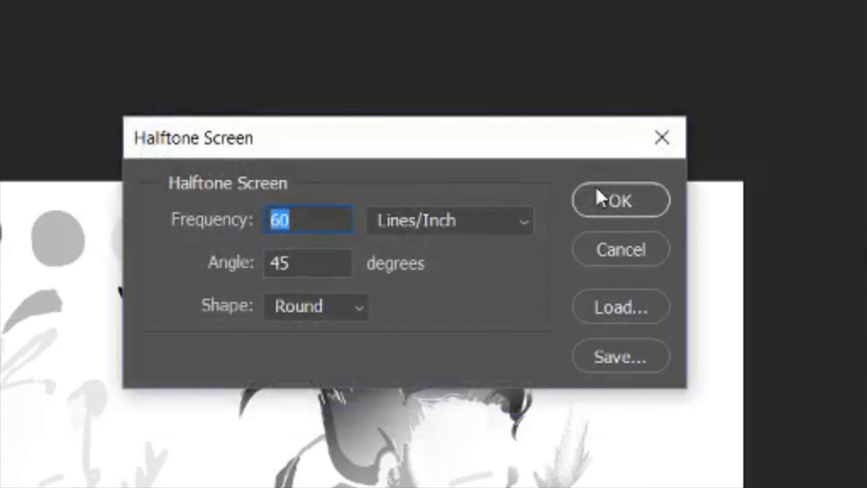
pyautogui.click(619, 200)
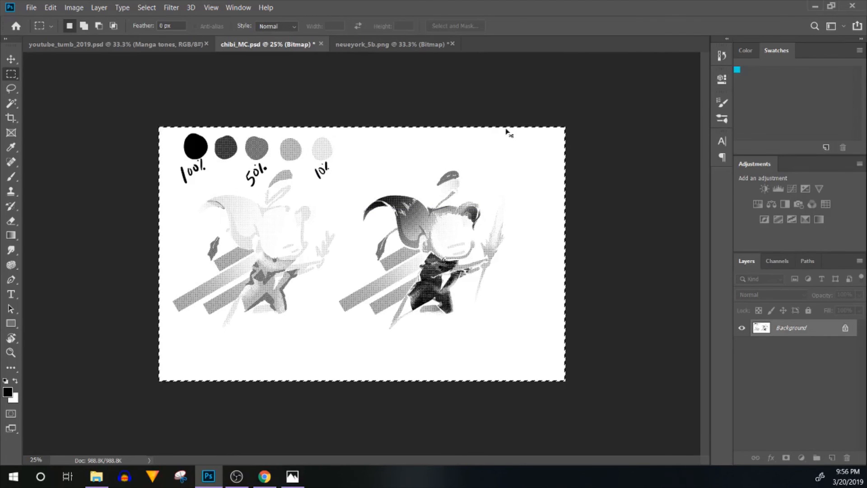
# Step: Copy the whole halftone bitmap to the clipboard
pyautogui.press('Delete')
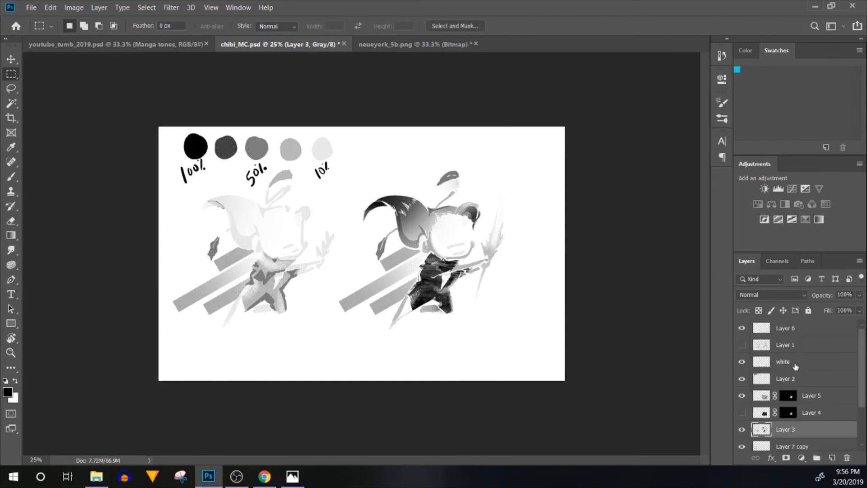
pyautogui.click(742, 344)
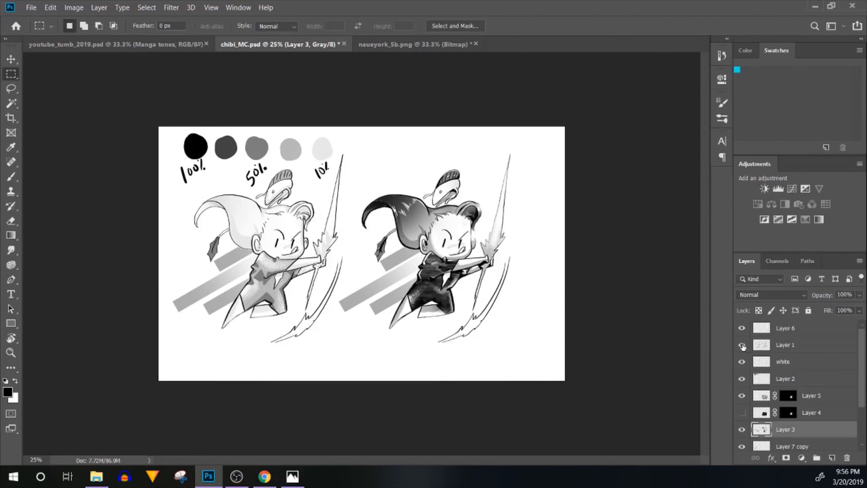
pyautogui.click(743, 344)
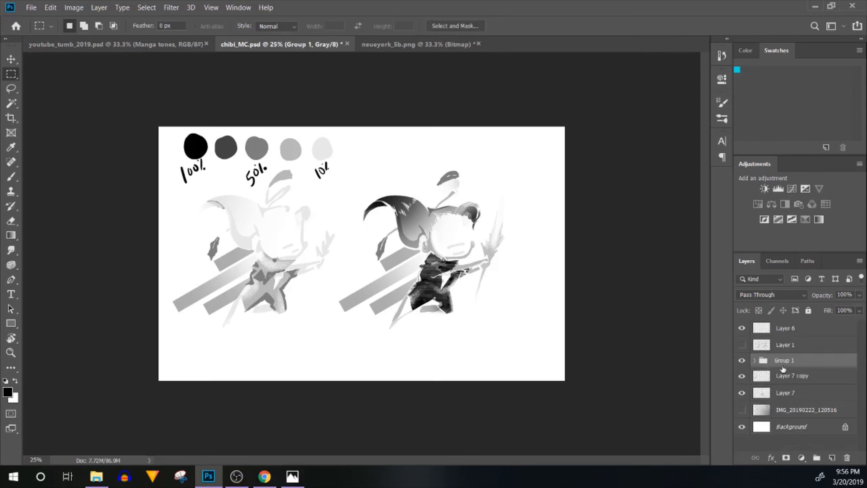
pyautogui.click(754, 360)
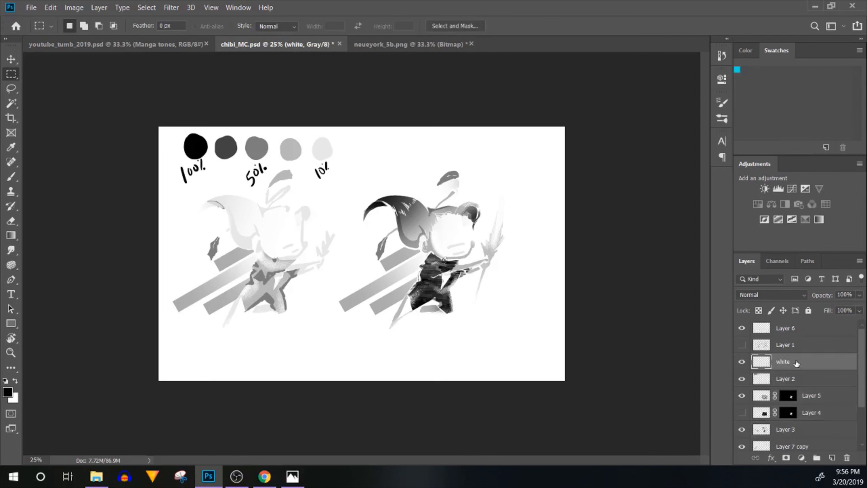